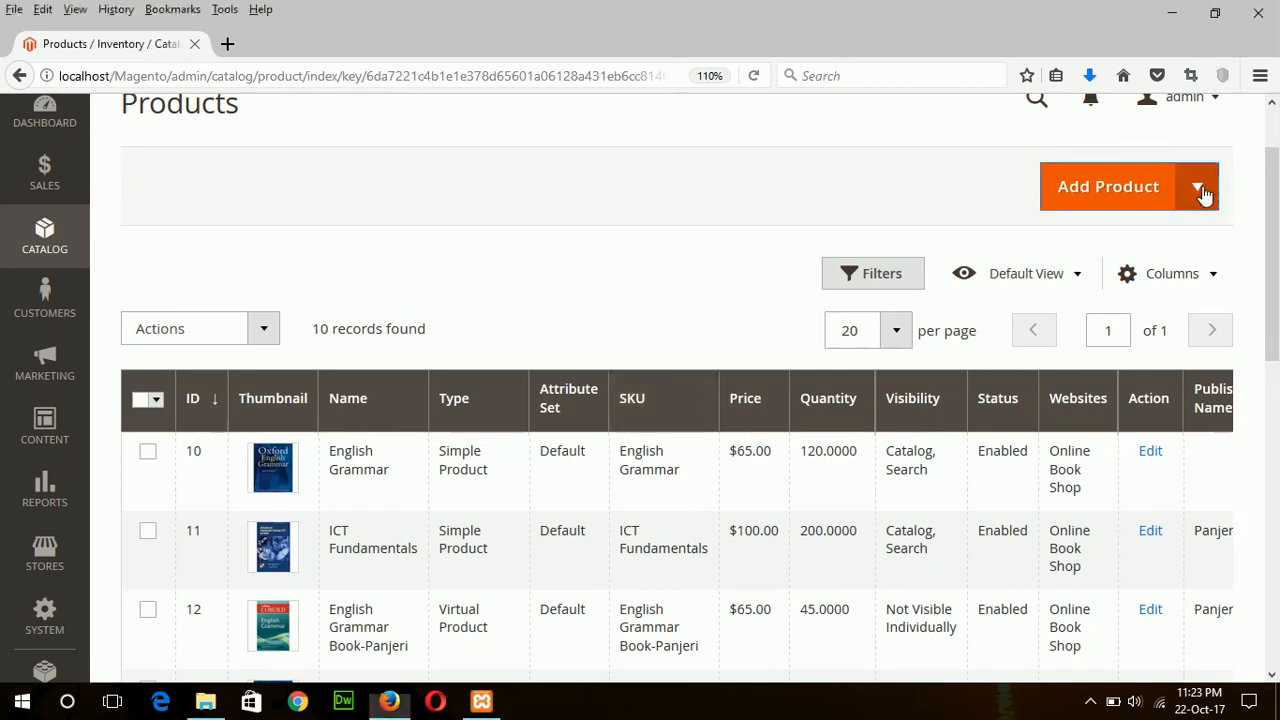
Start a new Downloadable Product from Add Product; the page fails with a connection reset
click(1197, 186)
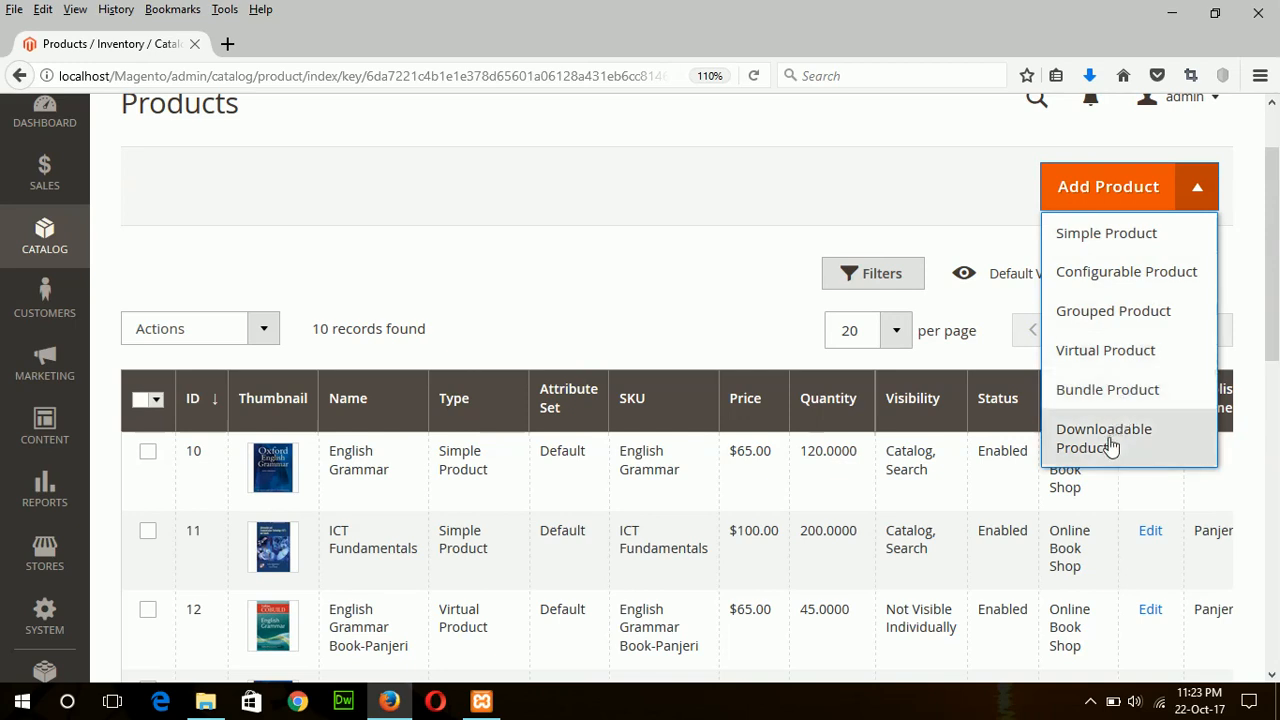
click(1103, 437)
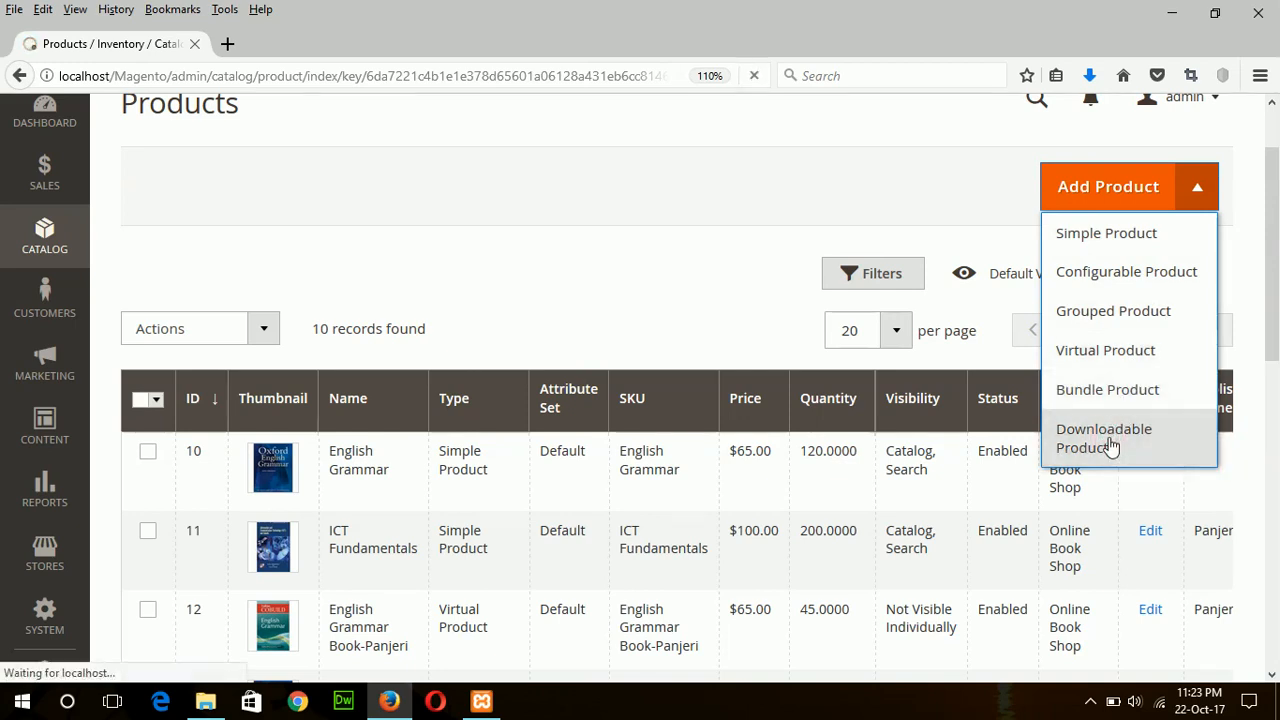
click(1103, 438)
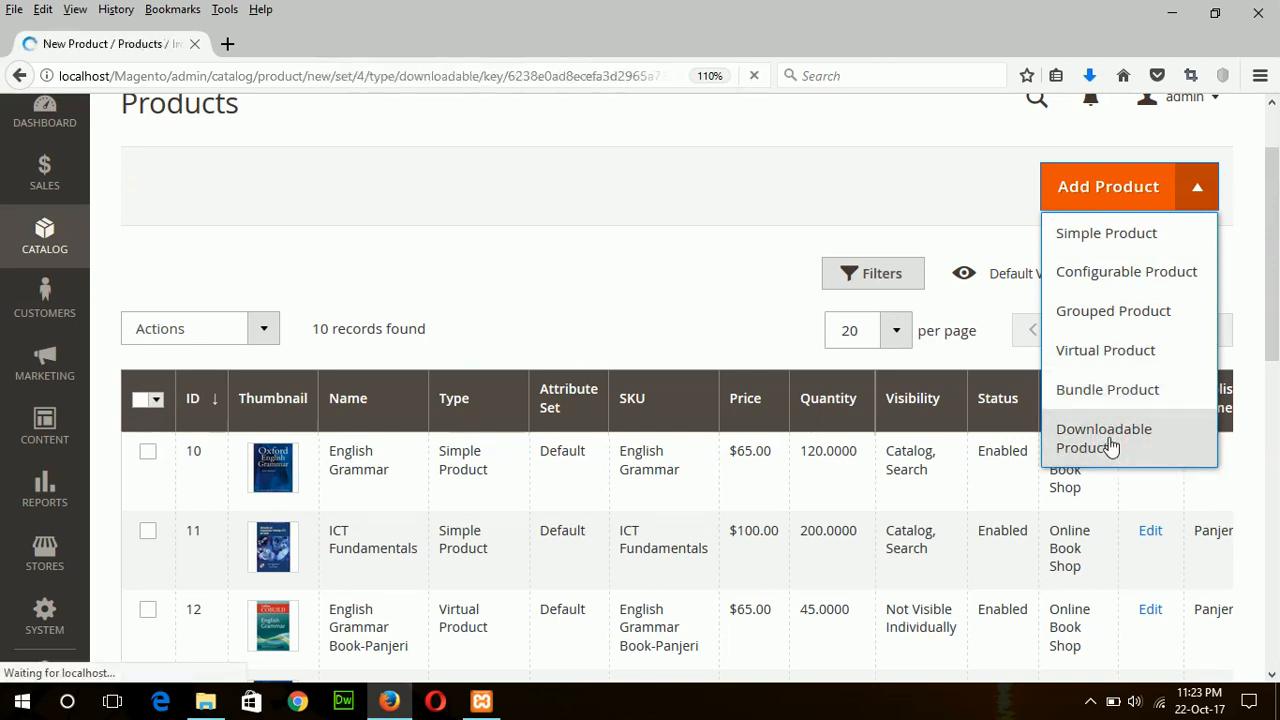
click(1104, 438)
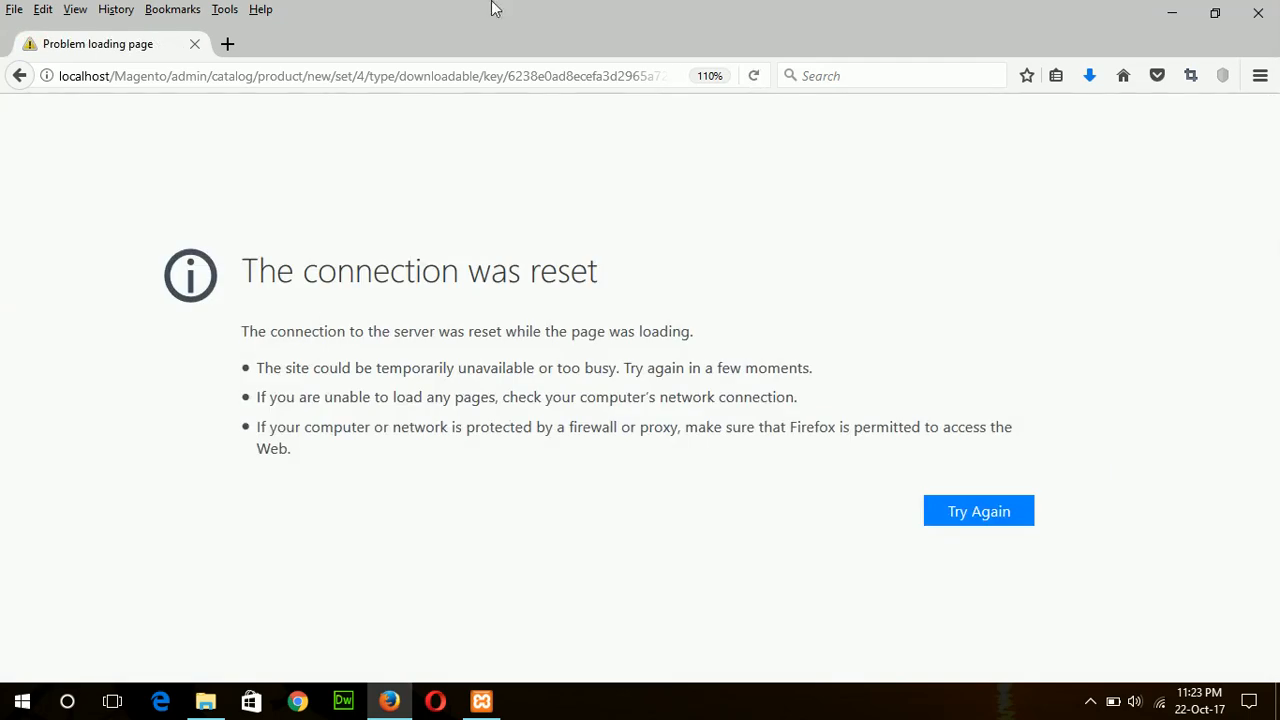
mouse_move(1050, 708)
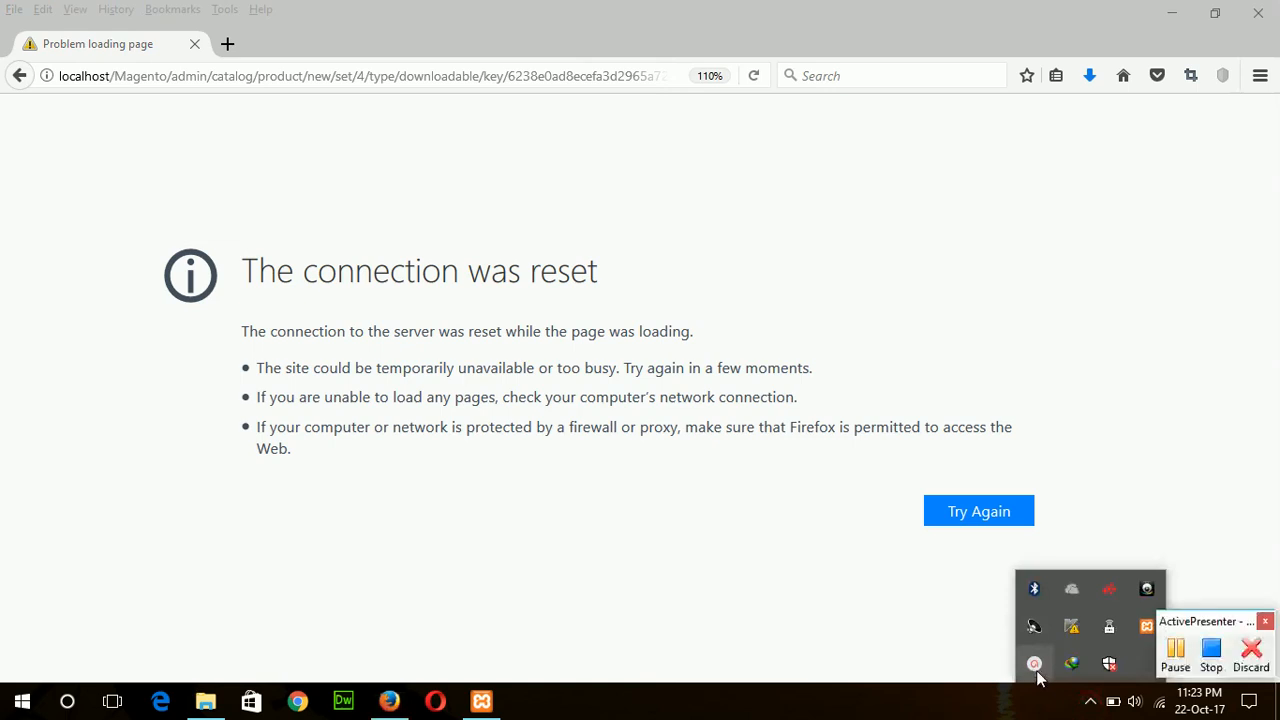
Name the product 'Youtube Downloader' with its auto-filled SKU, and set price 200
click(978, 511)
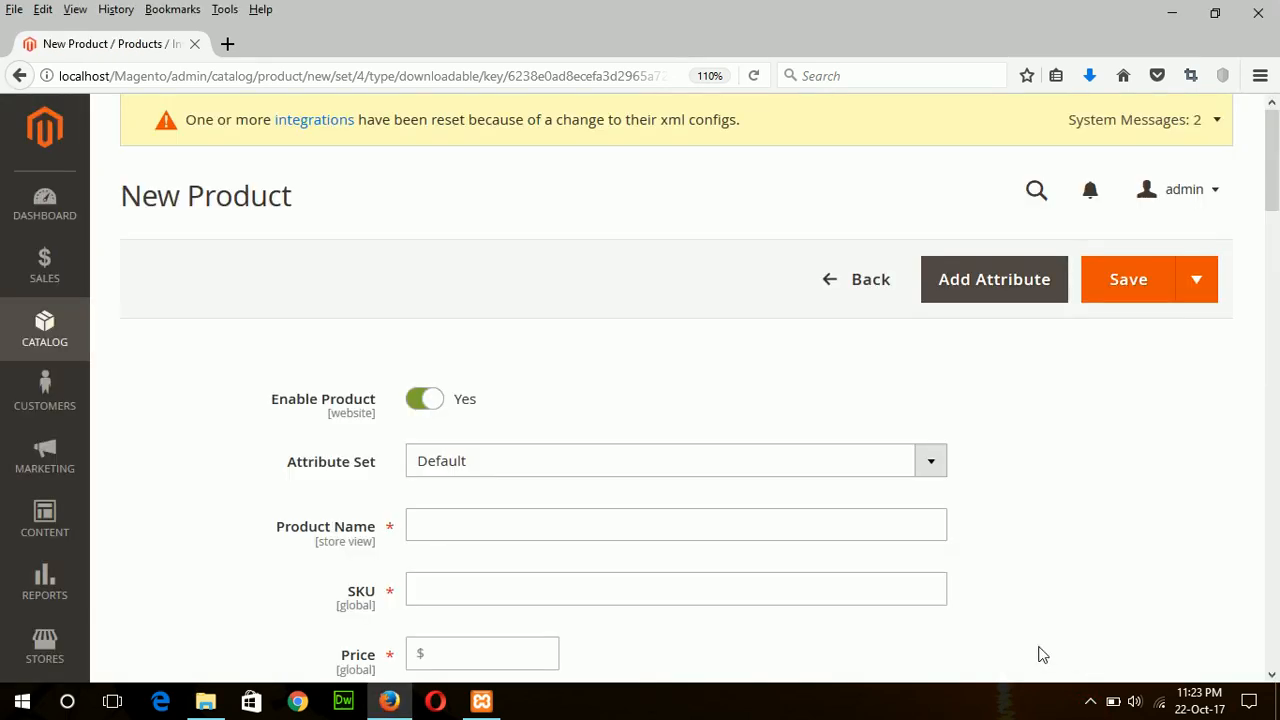
mouse_move(547, 452)
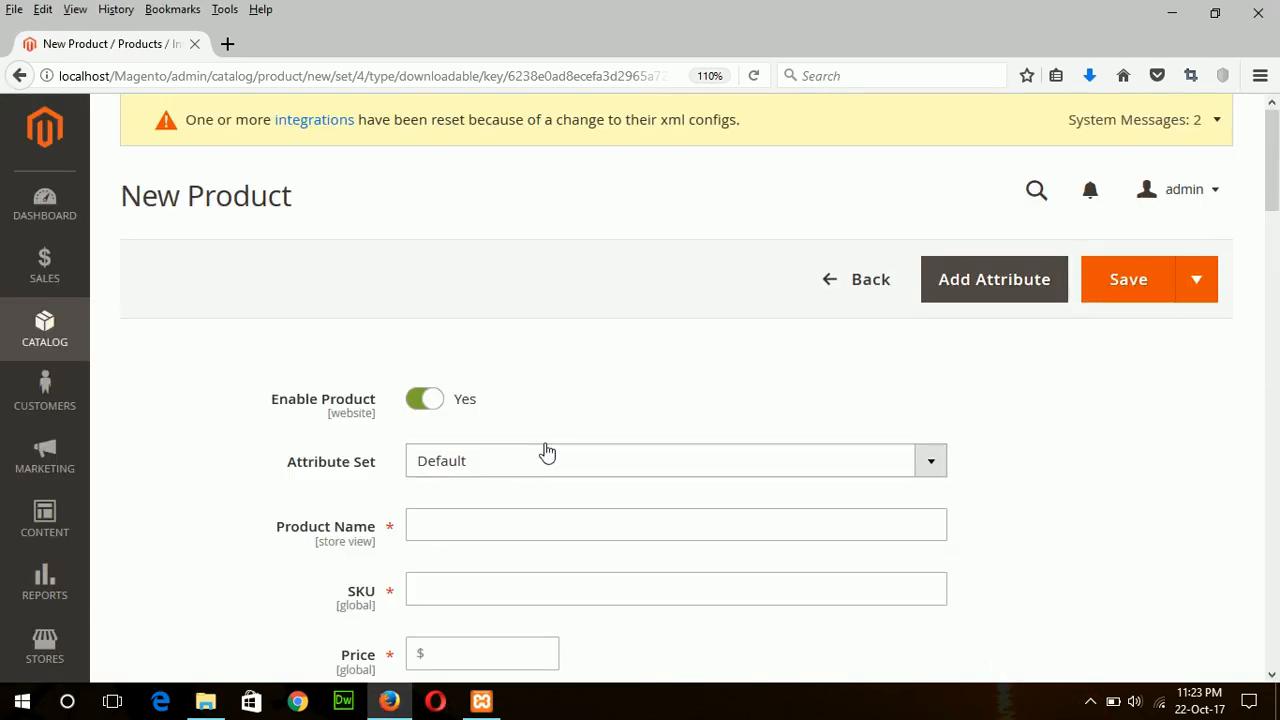
click(676, 524)
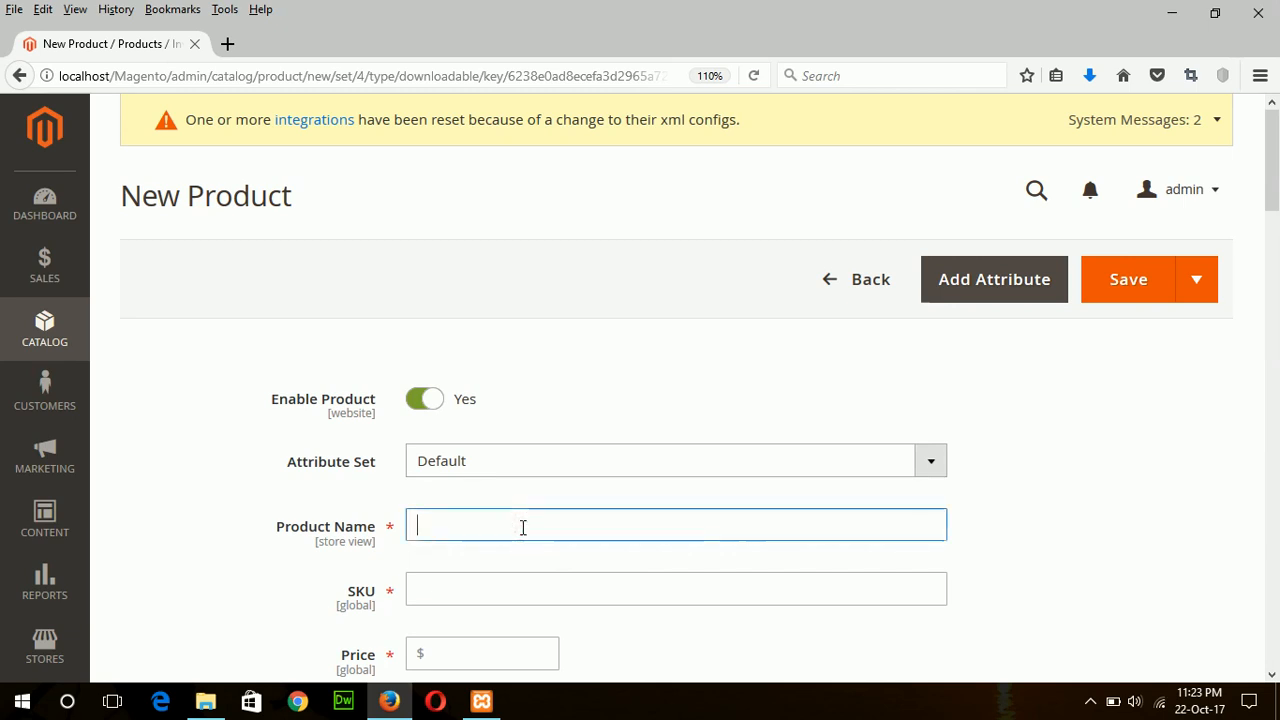
text(Youtube Dow)
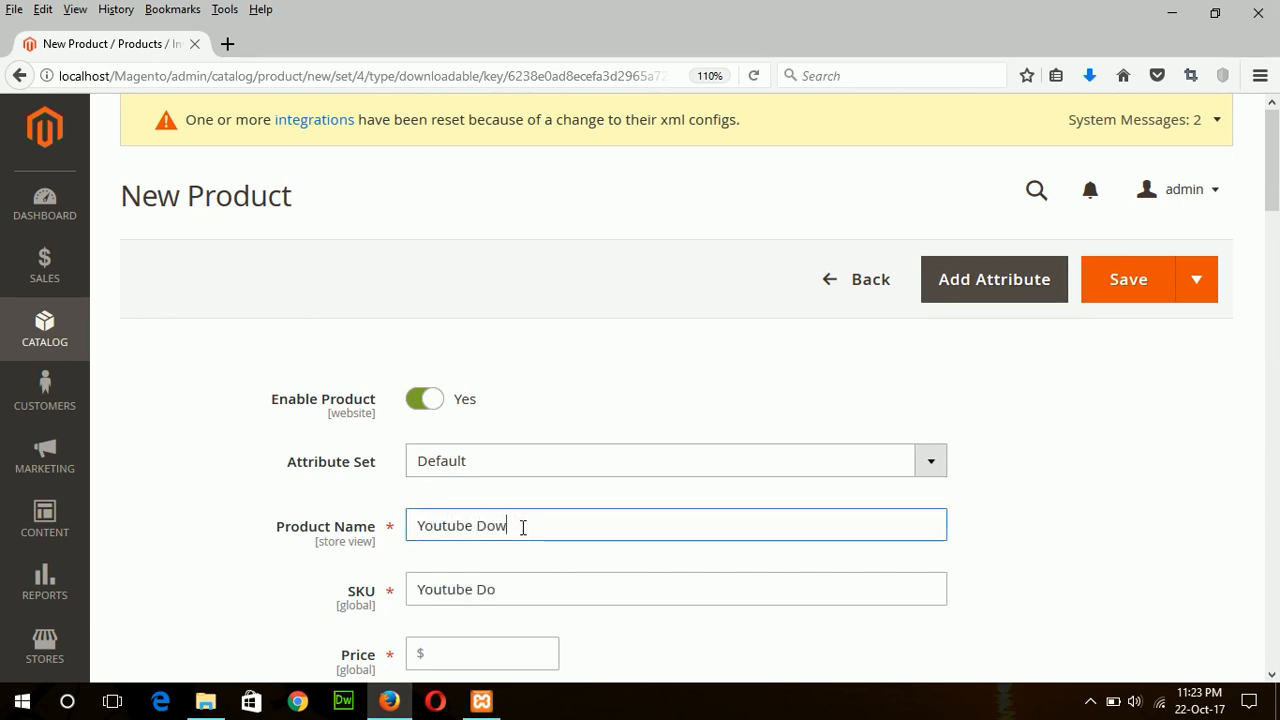
text(nloader)
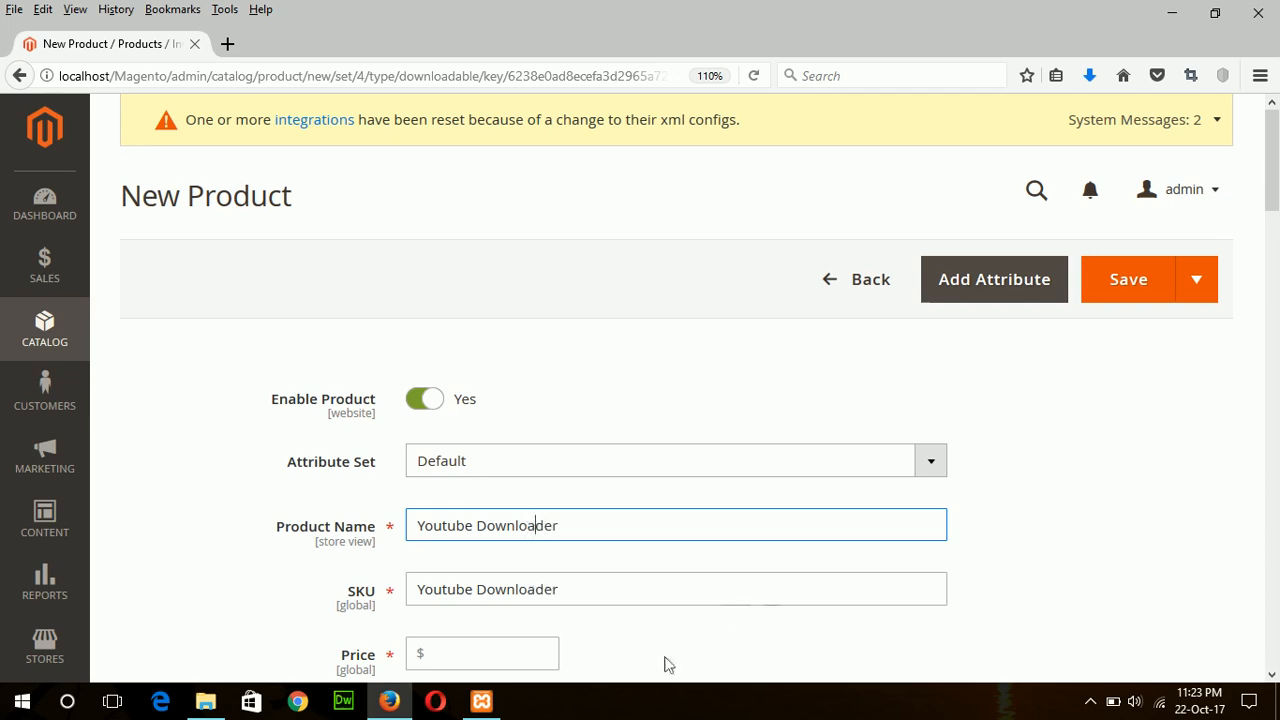
click(482, 653)
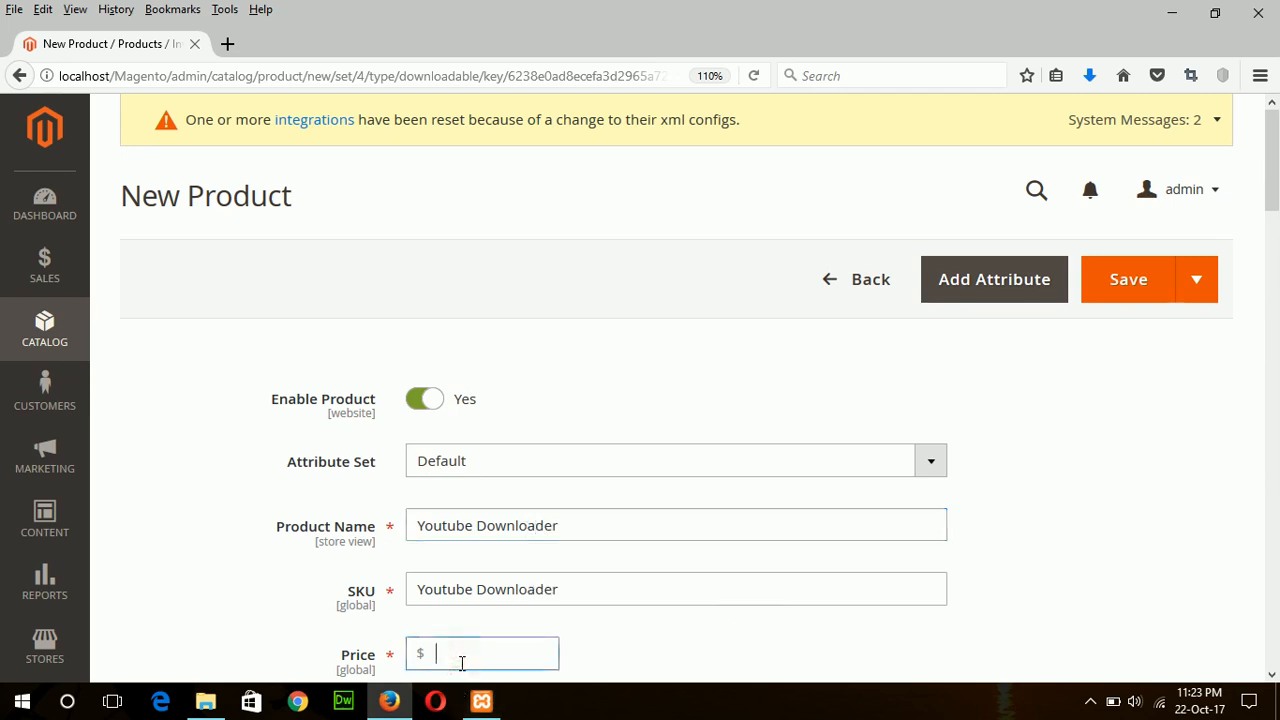
text(200)
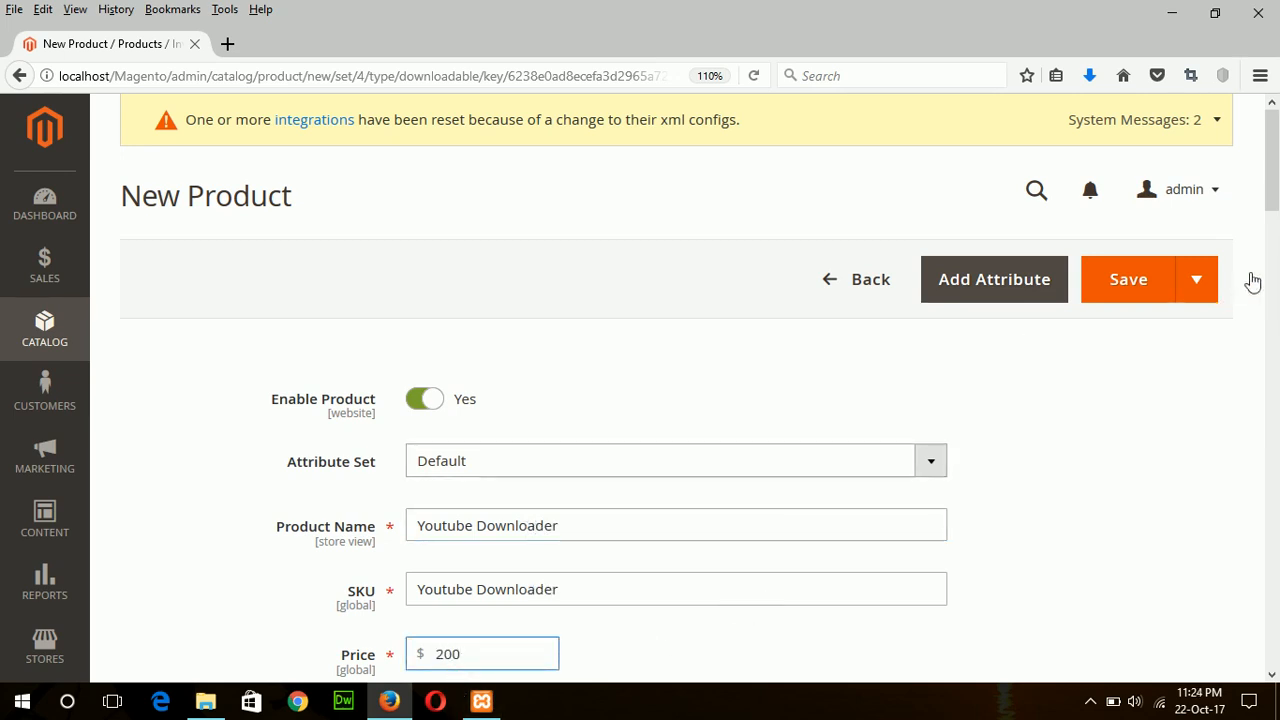
Set stock quantity to 20 and assign the product to the Others category
scroll(down, 3)
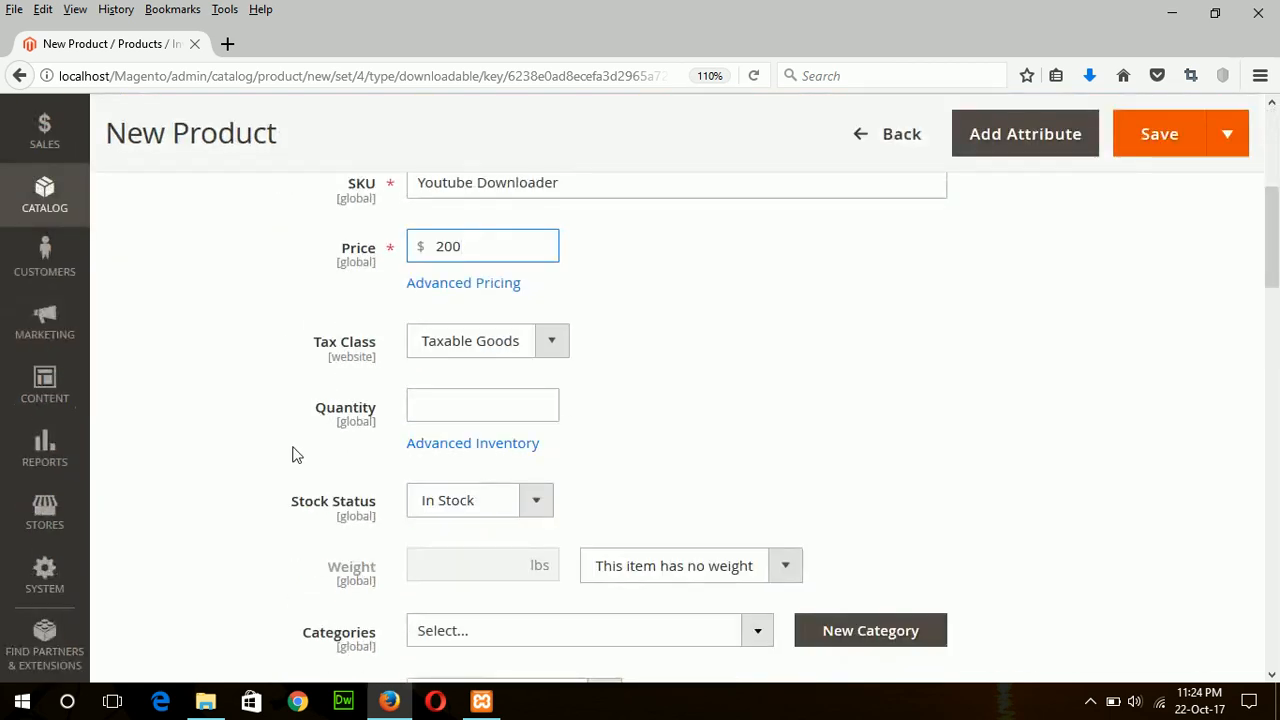
click(482, 404)
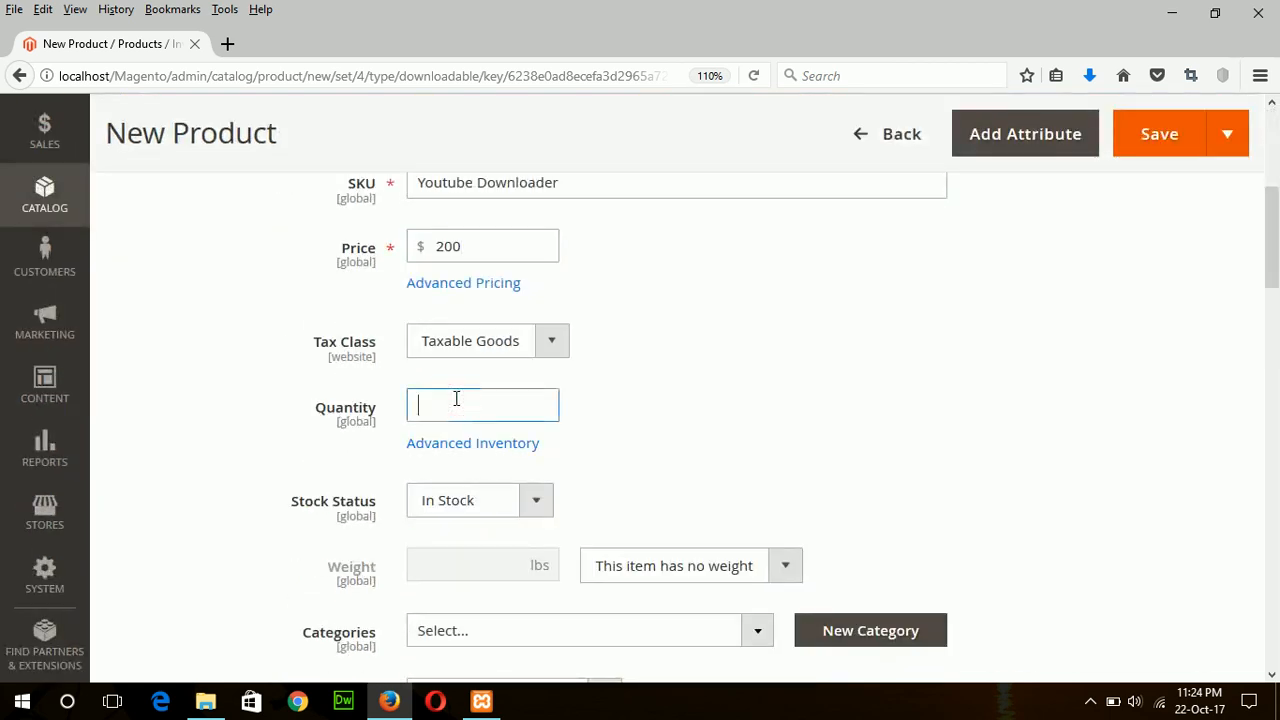
text(20)
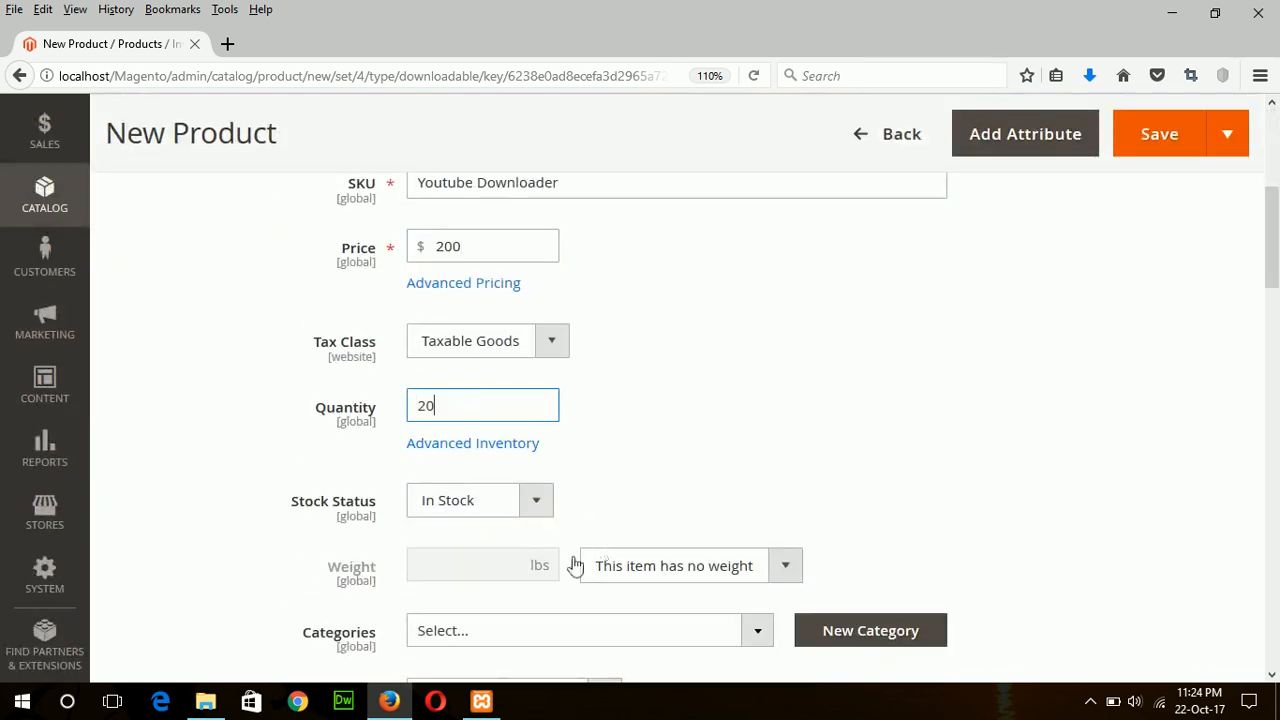
click(757, 630)
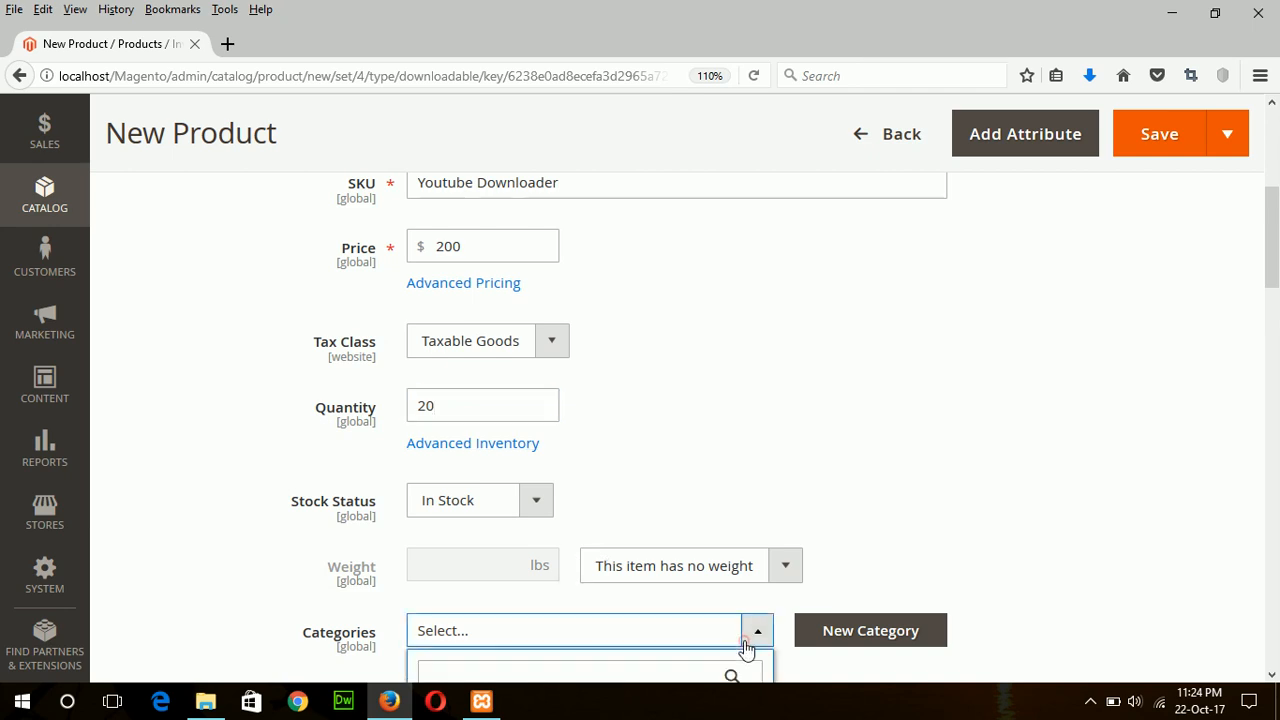
click(757, 630)
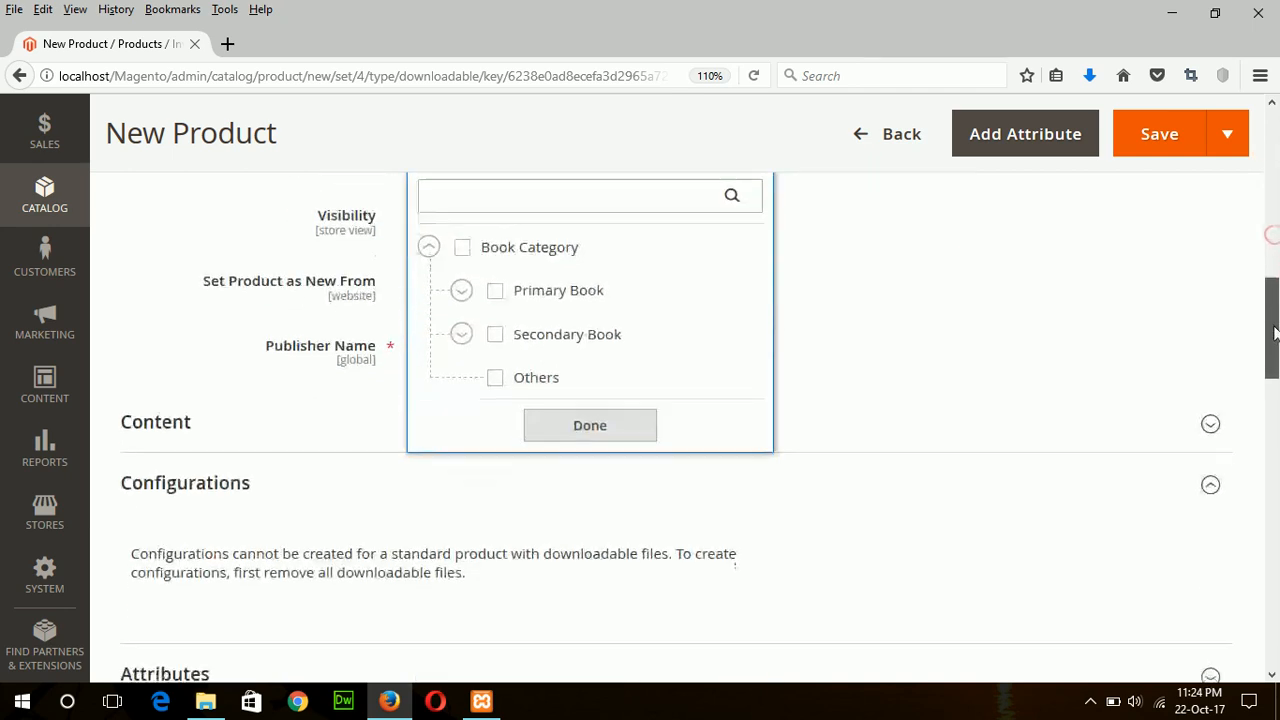
click(589, 425)
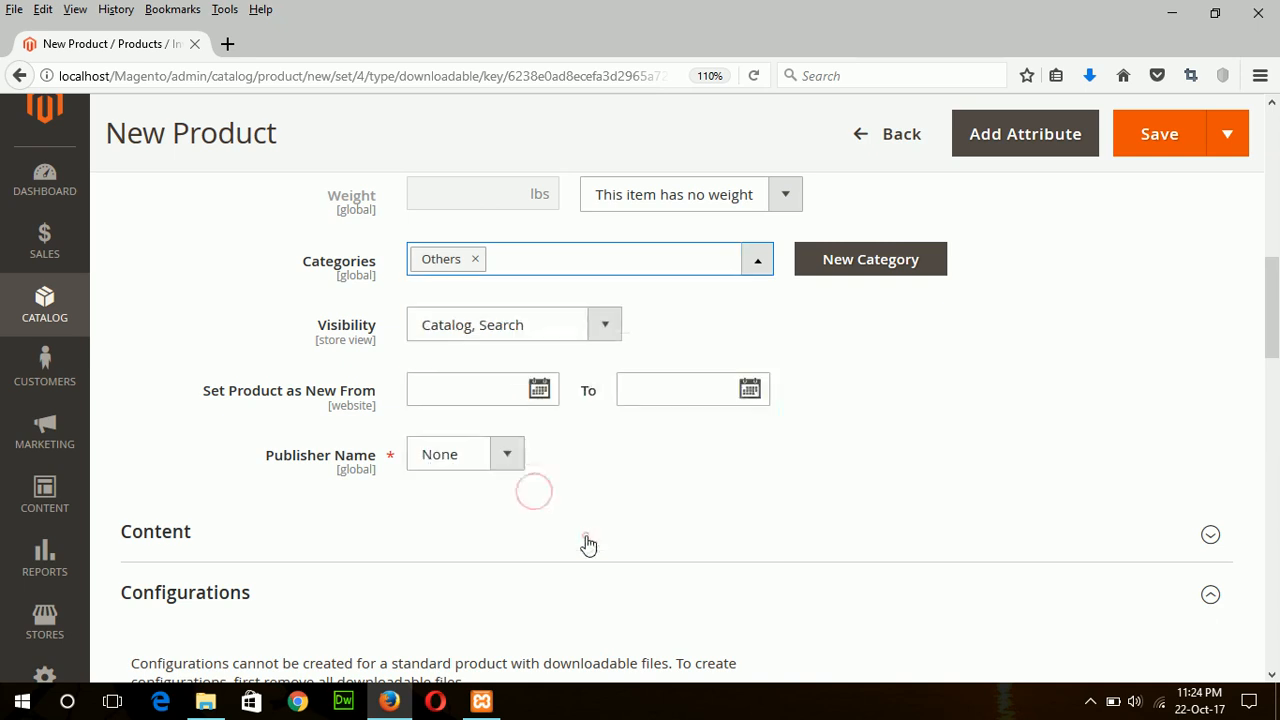
scroll(down, 3)
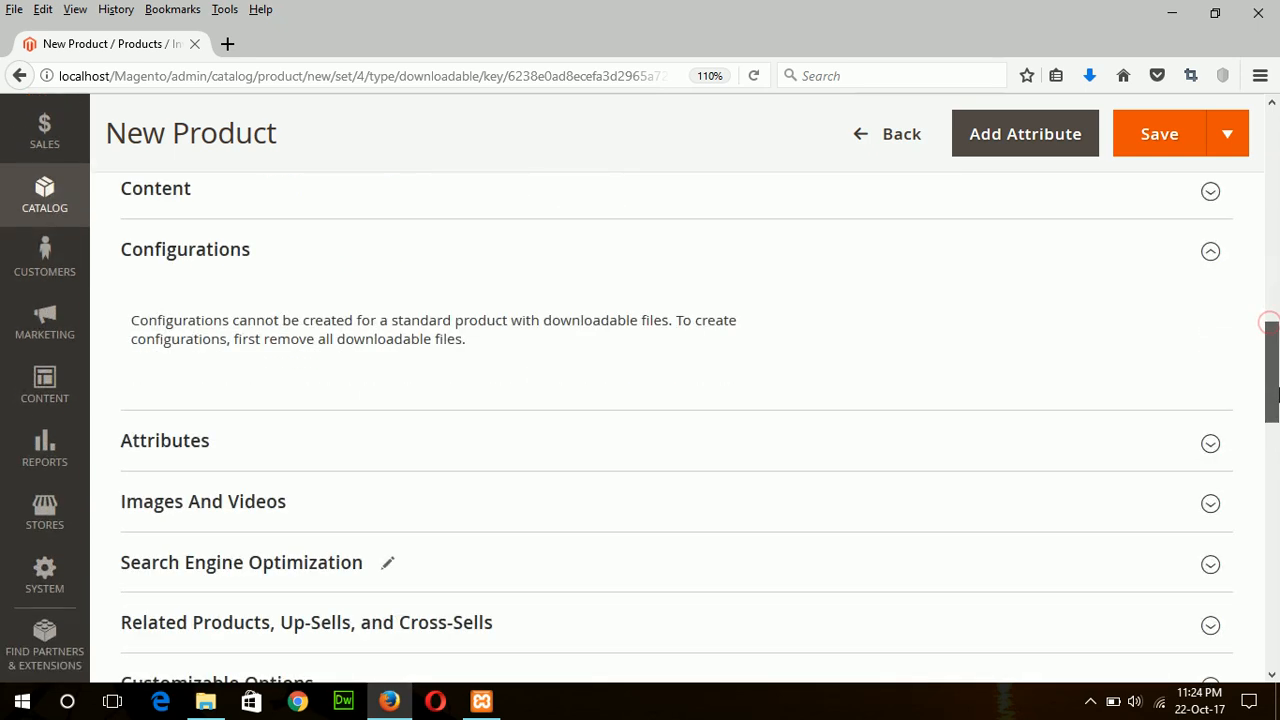
Enter None as author_name and bring up the image file chooser
scroll(down, 3)
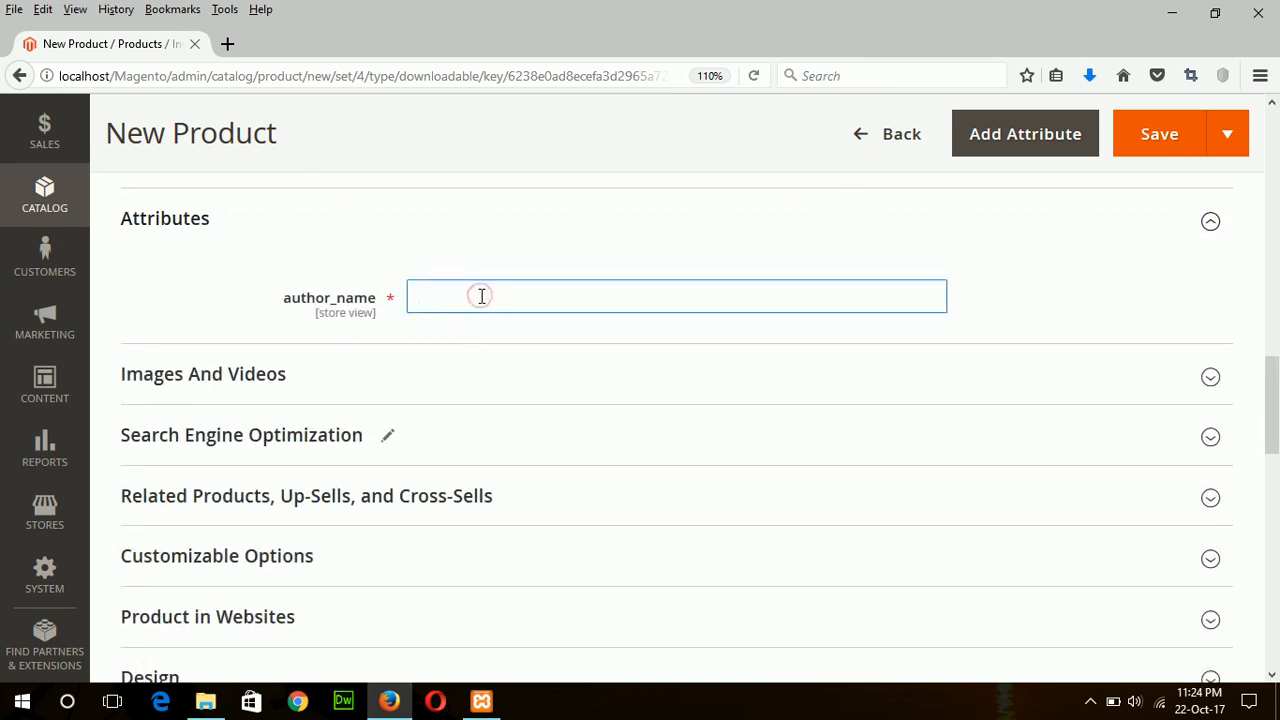
text(None)
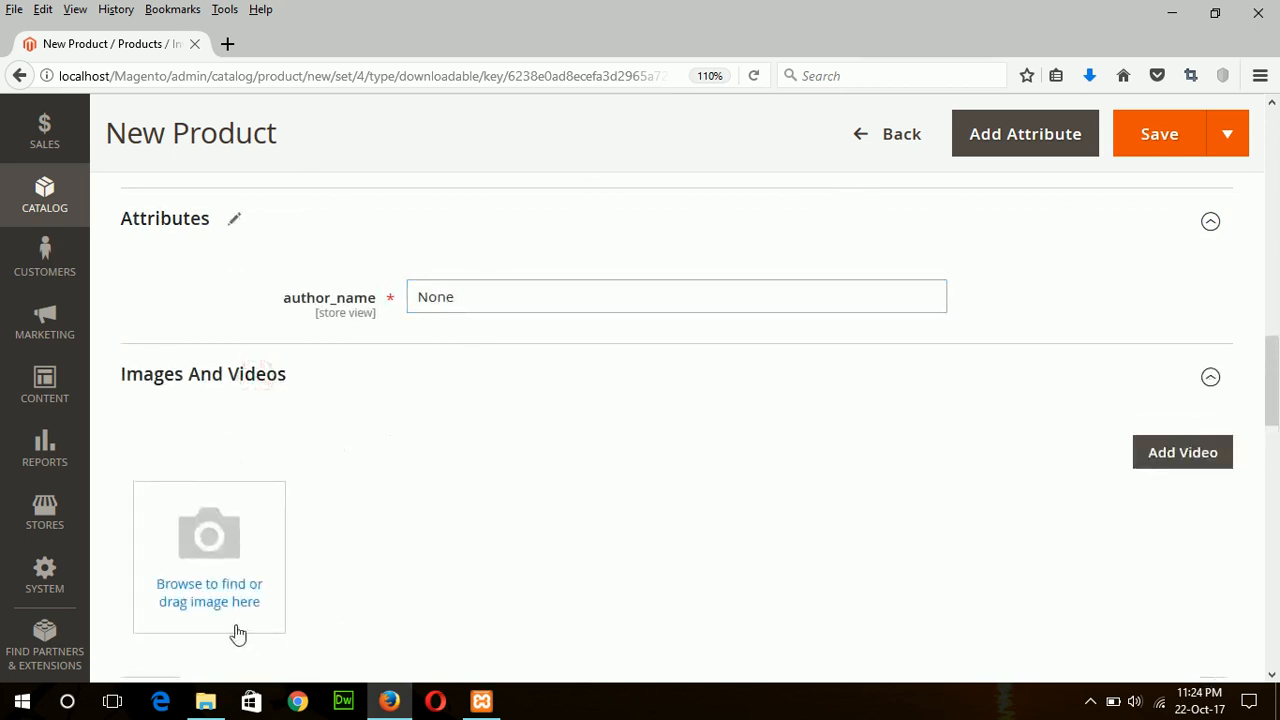
click(209, 557)
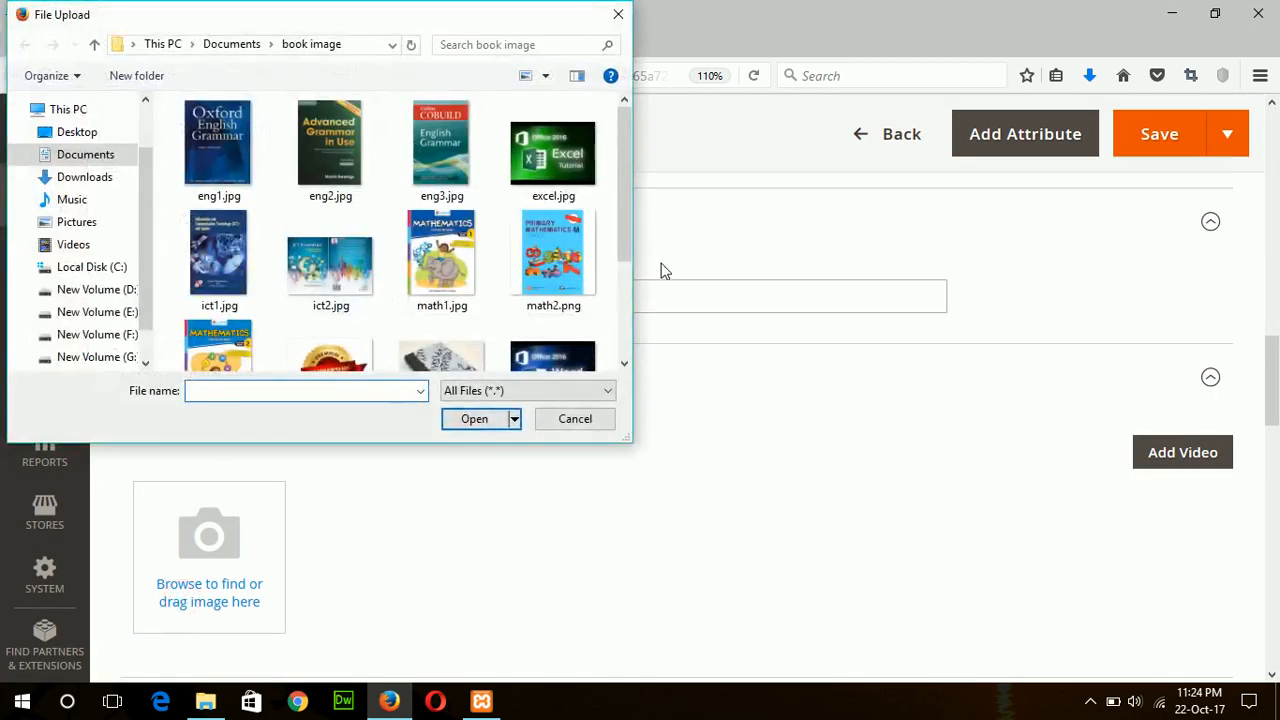
Upload the downloader screenshot image and scroll down to Downloadable Information
scroll(down, 3)
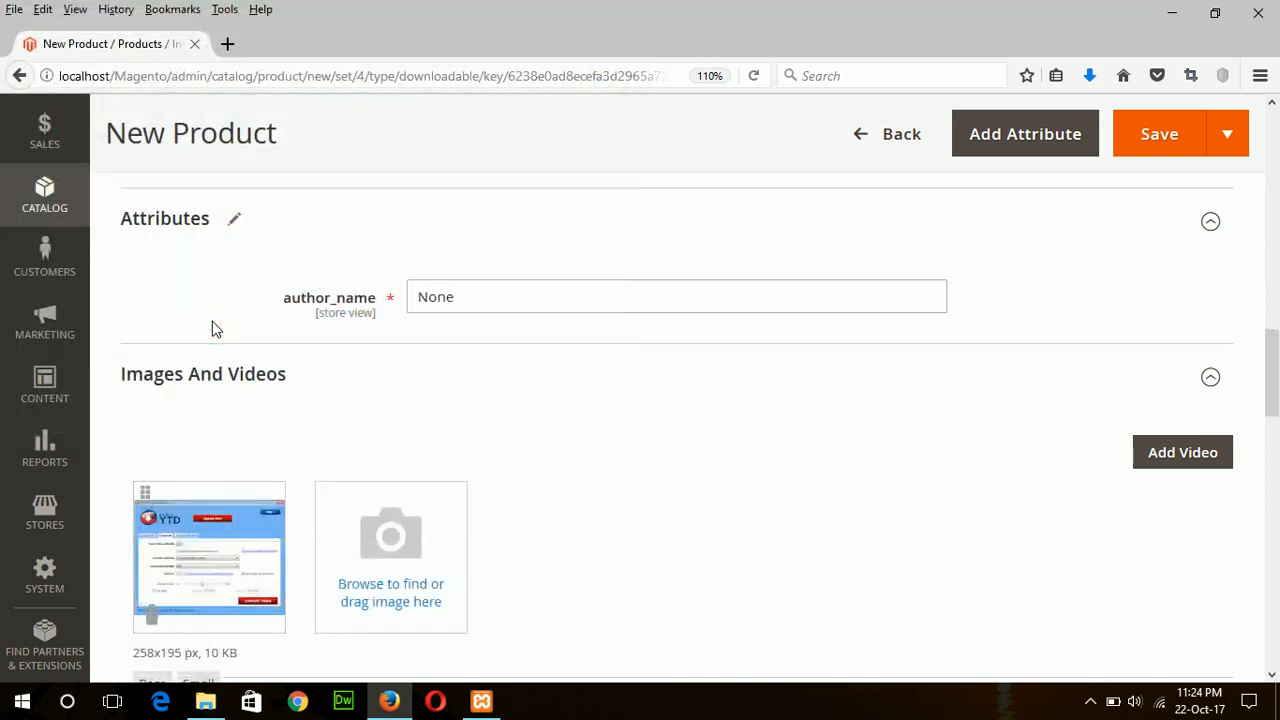
scroll(down, 3)
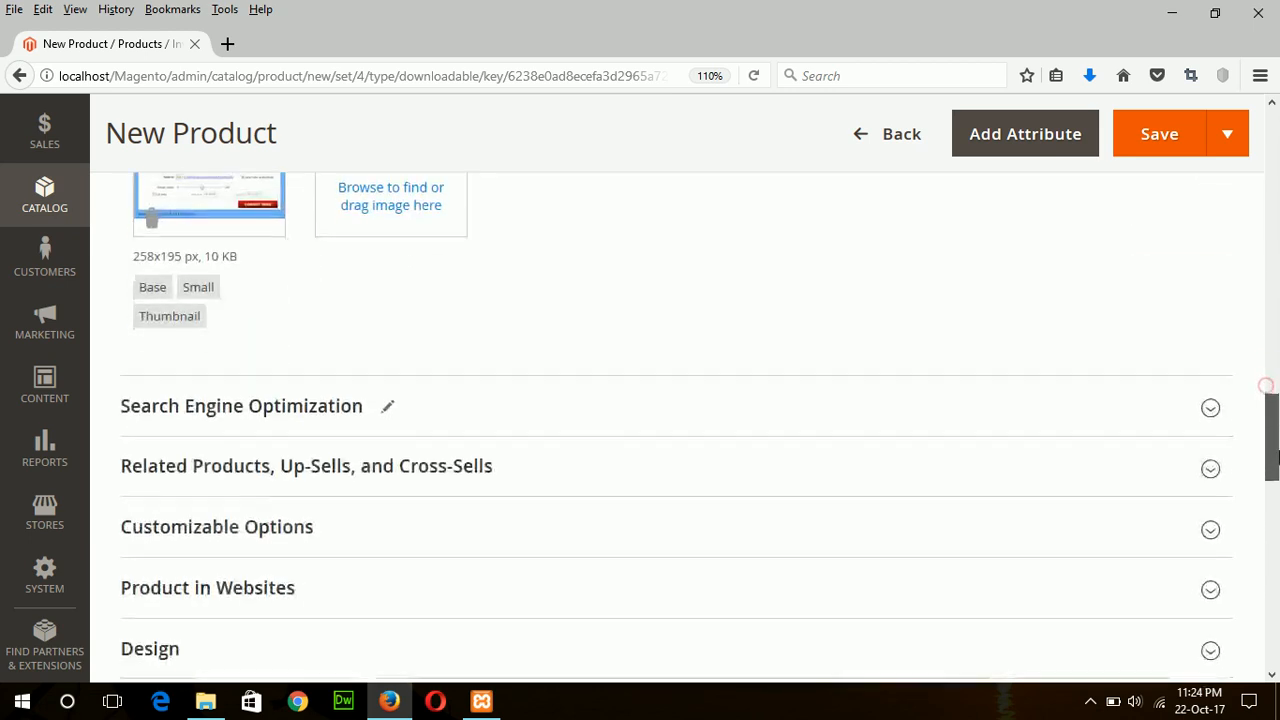
scroll(down, 3)
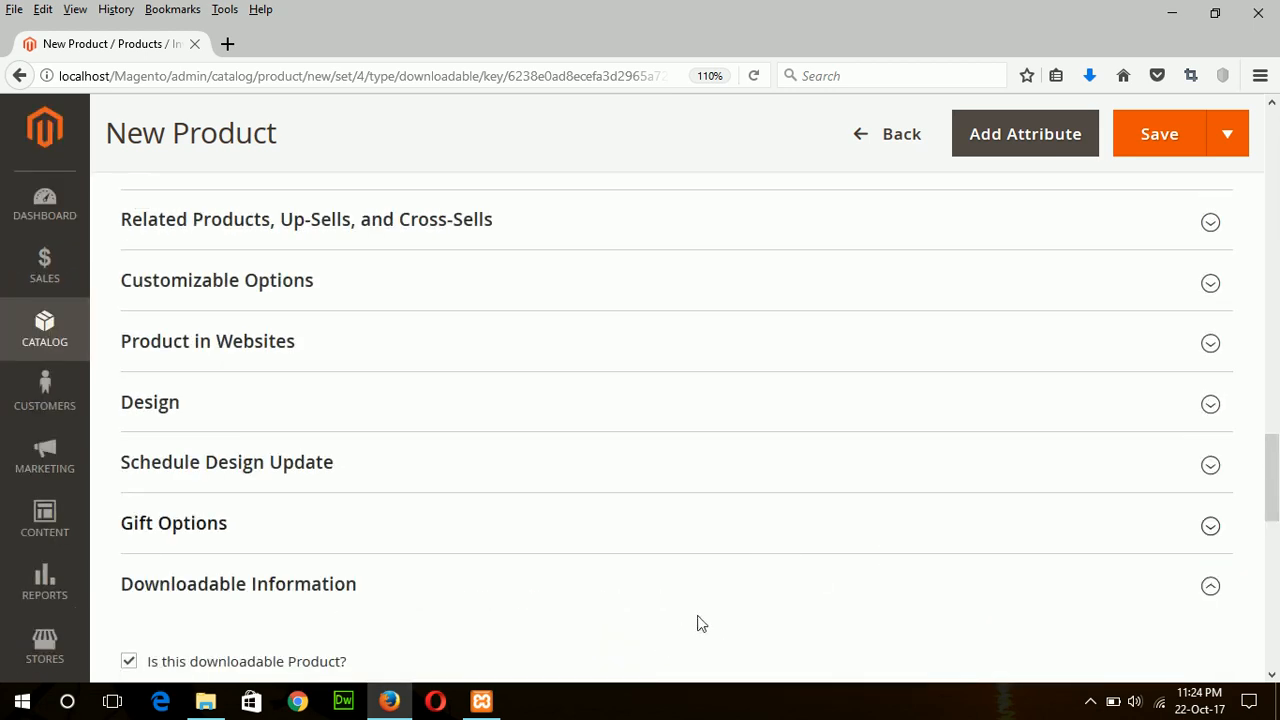
Add a download link row titled 'downloader link' and start choosing its file
scroll(down, 3)
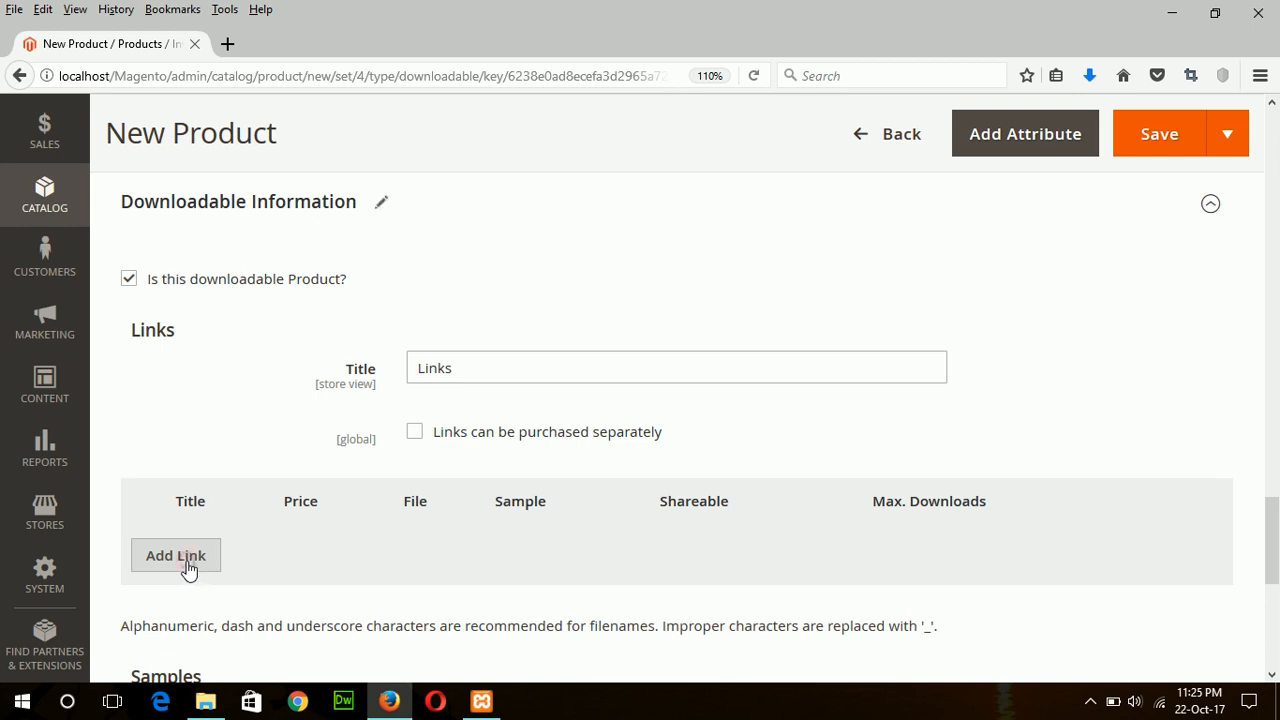
click(175, 555)
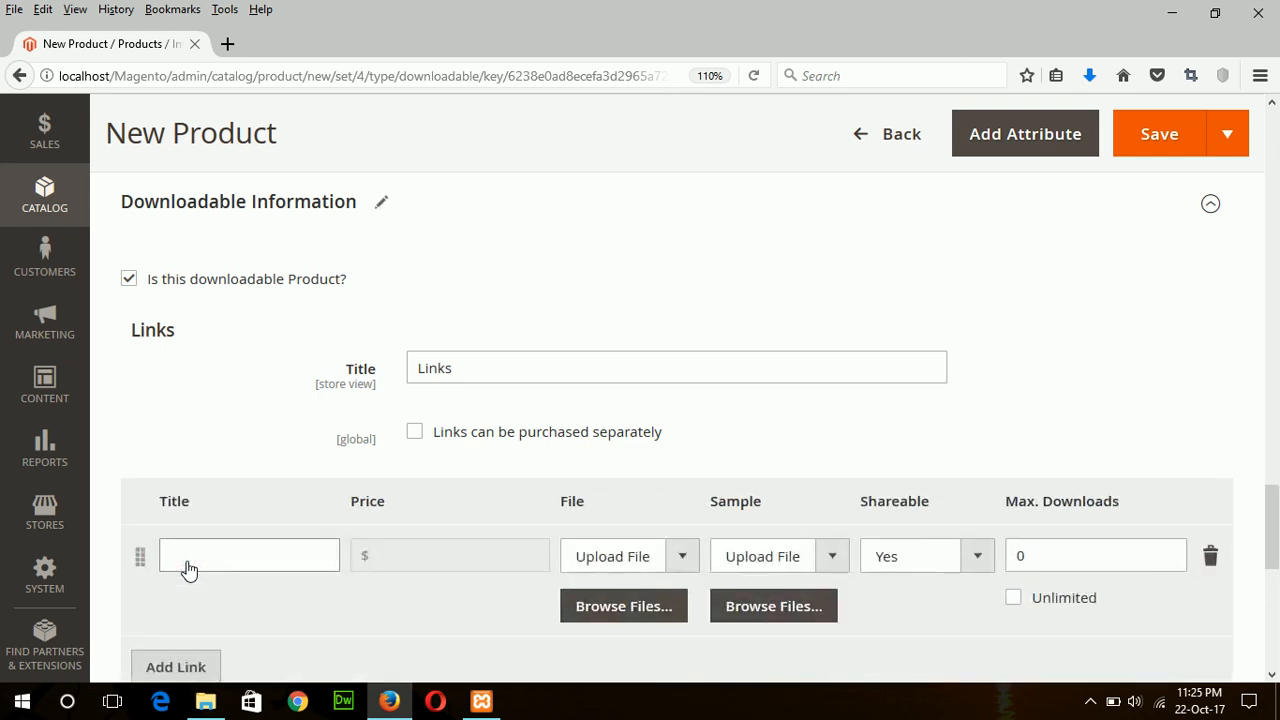
click(249, 555)
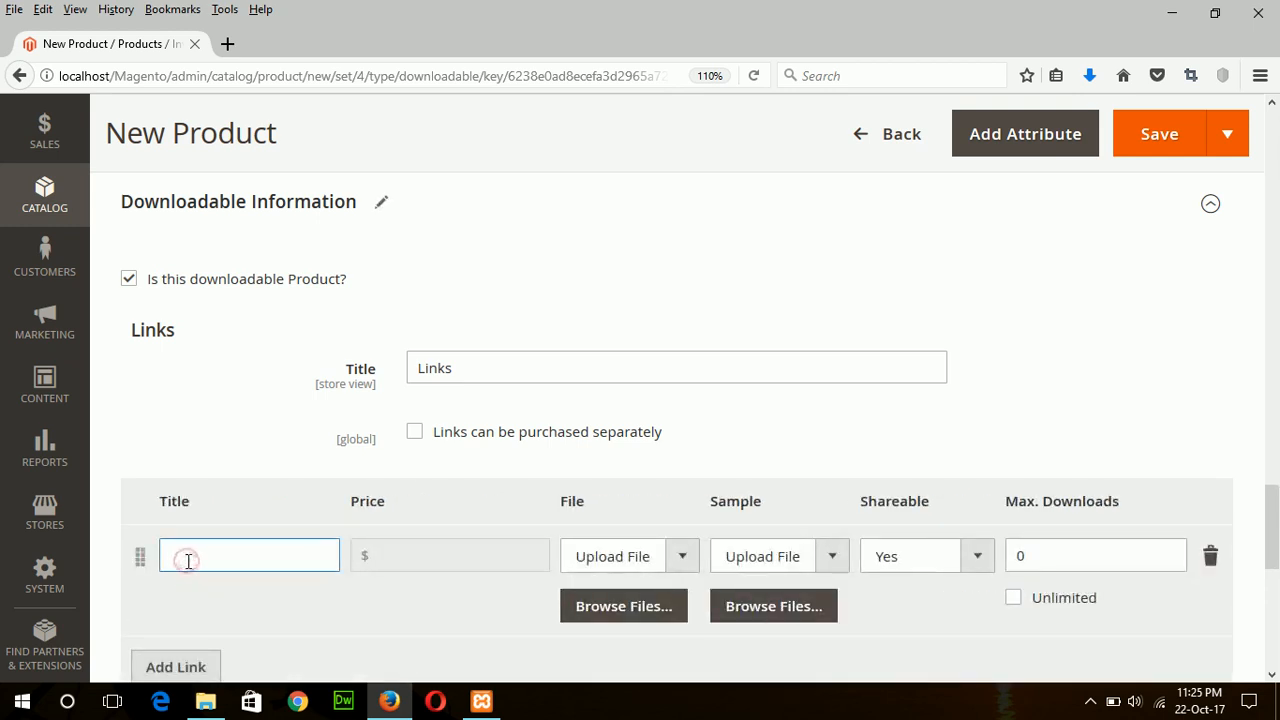
text(down)
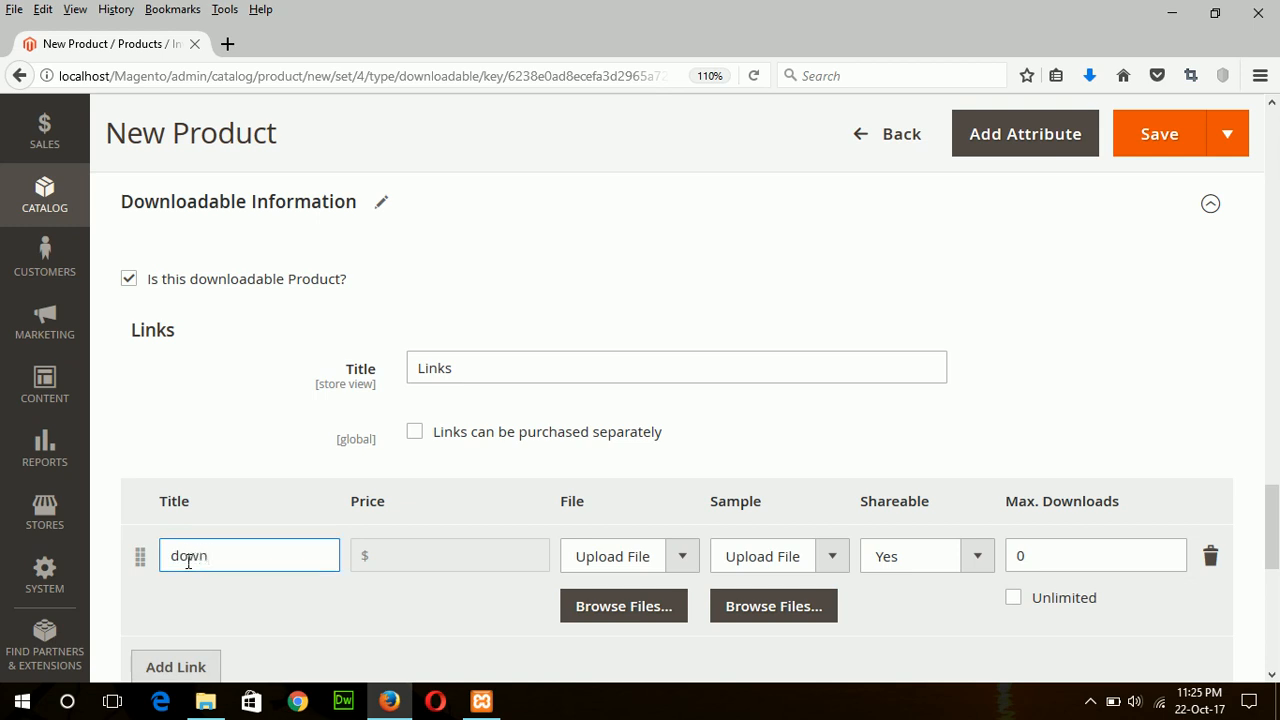
text(loader)
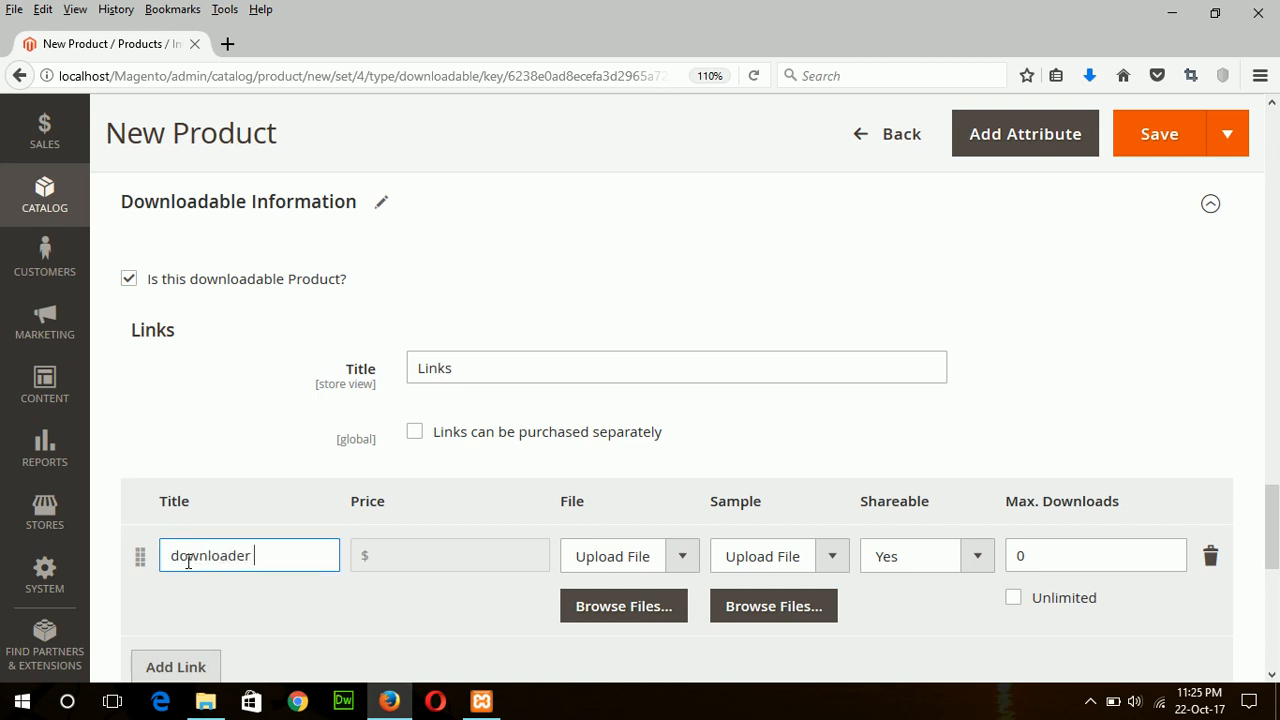
text(link)
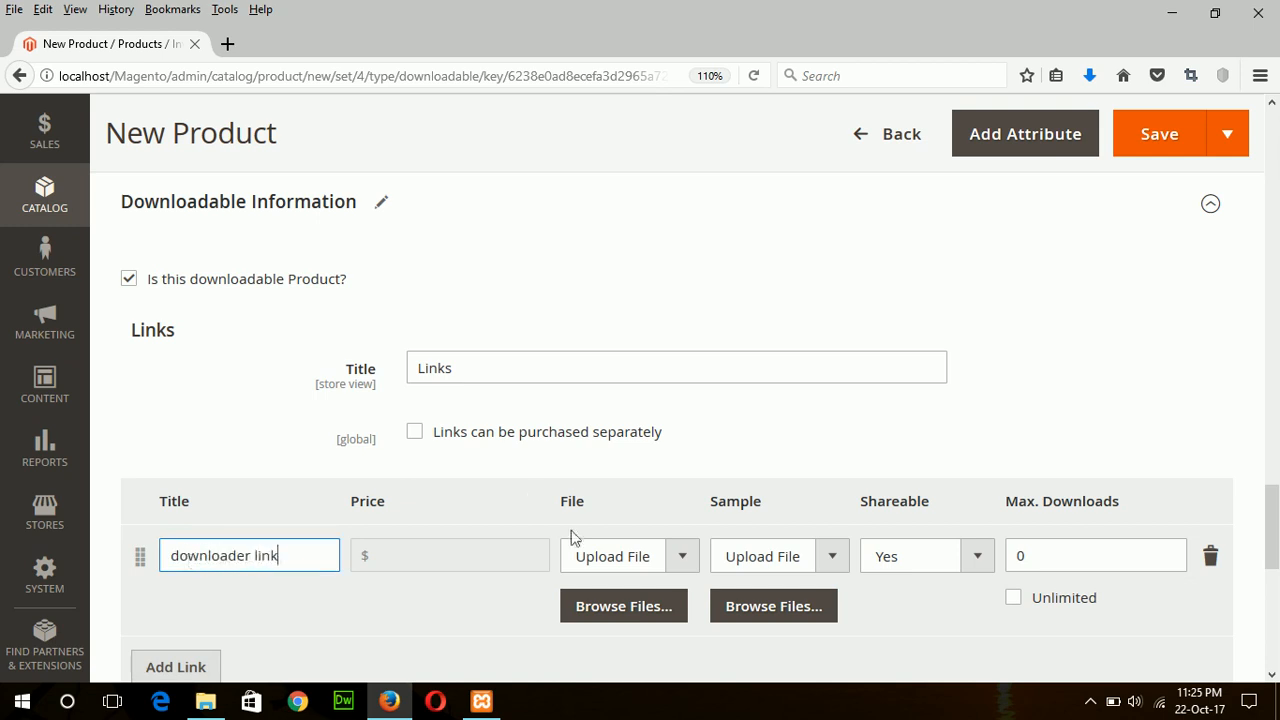
click(623, 605)
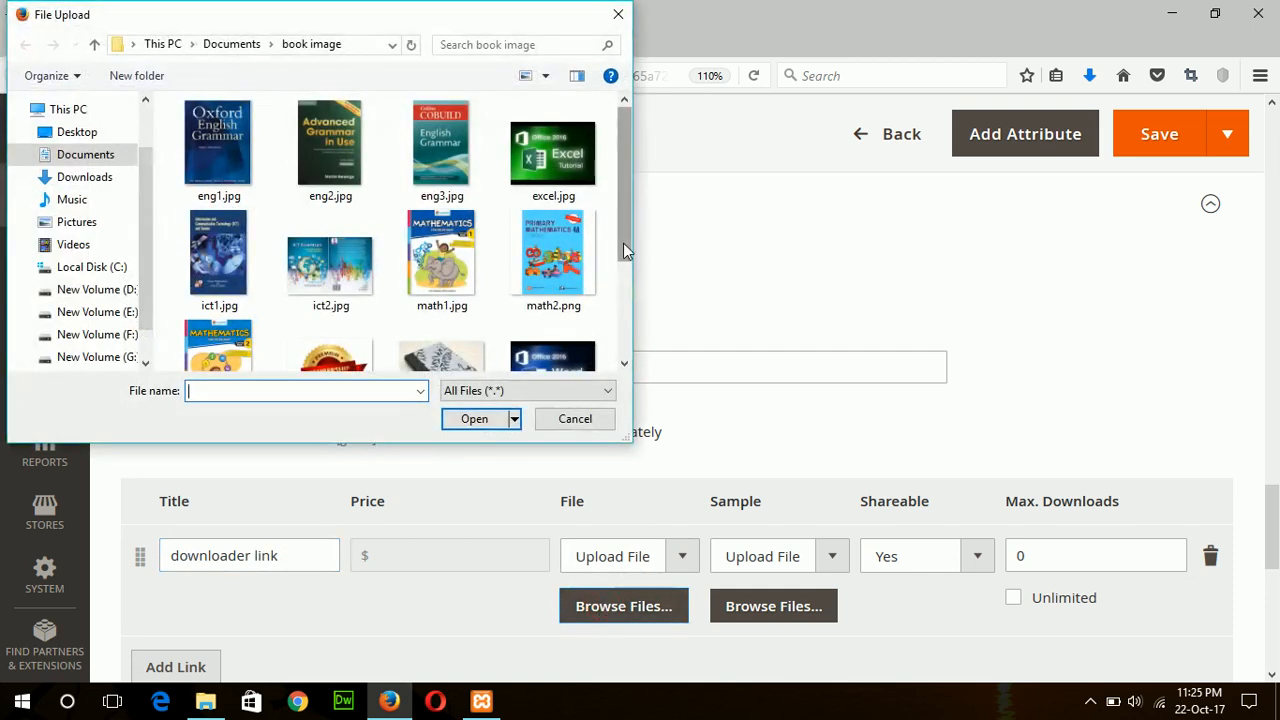
Upload YTDSetup.exe (116 KB) to the link and allow links to be purchased separately
click(575, 418)
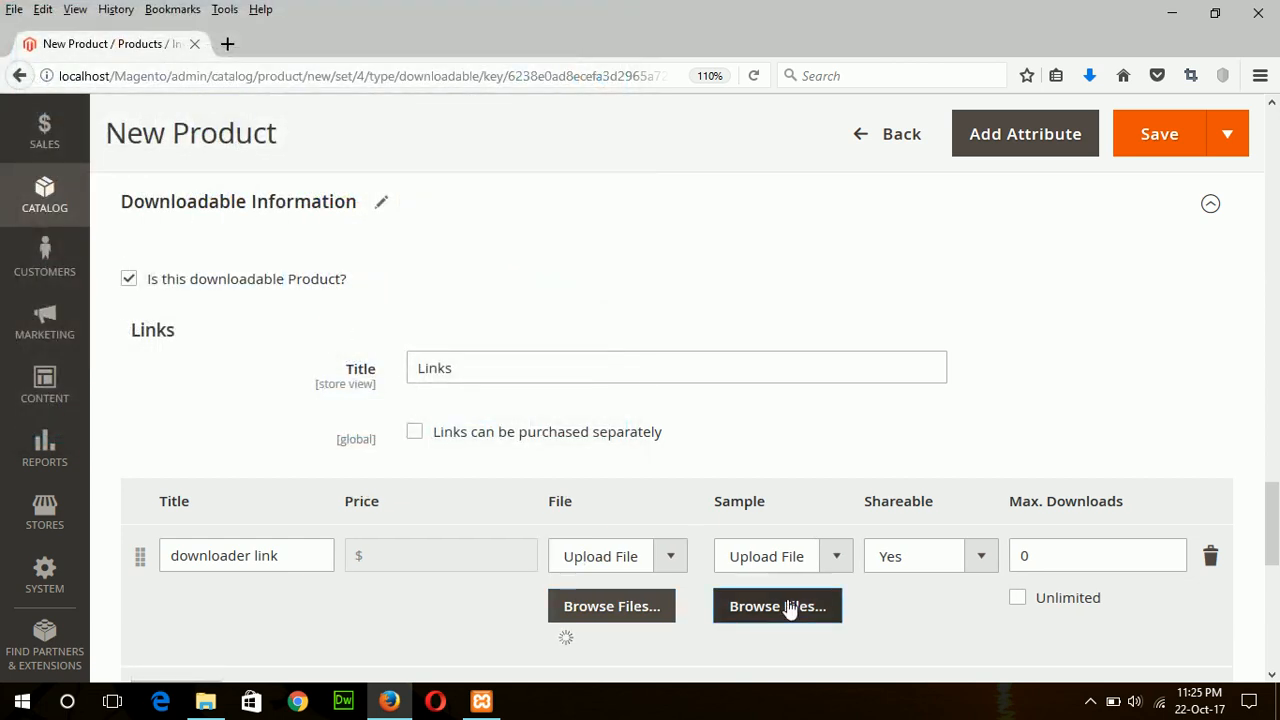
click(611, 605)
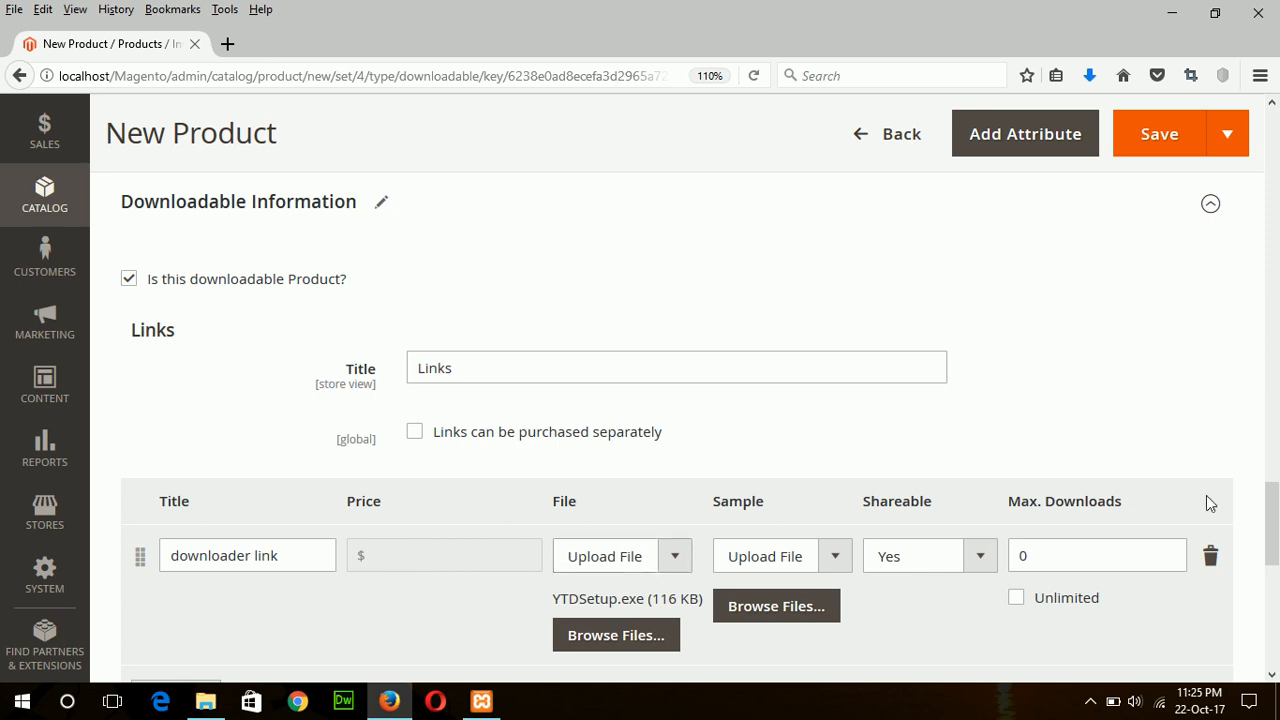
click(414, 431)
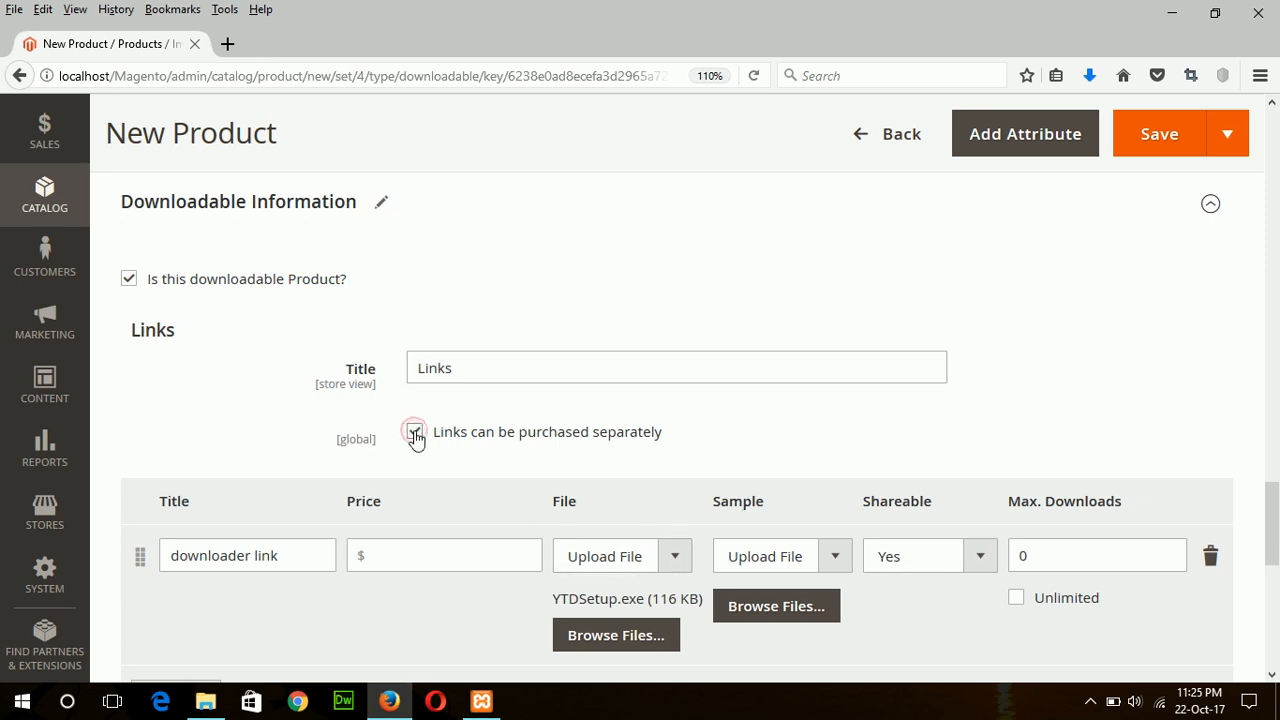
click(414, 431)
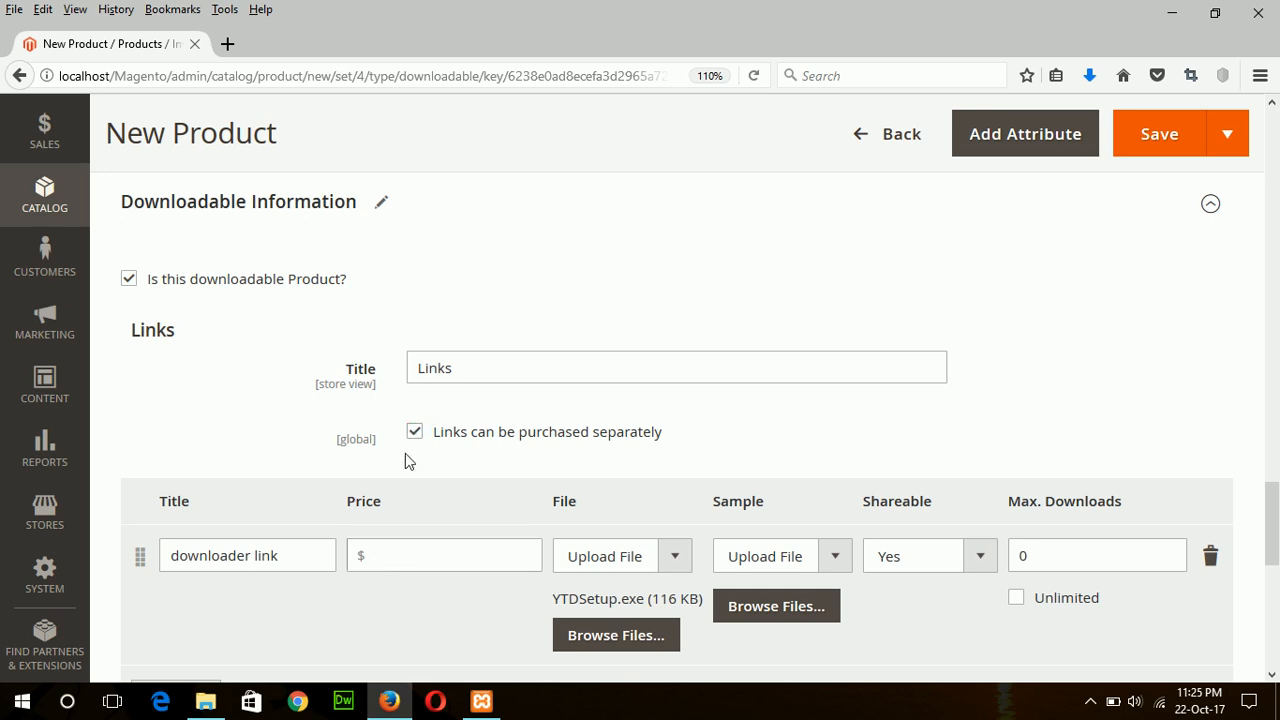
click(414, 431)
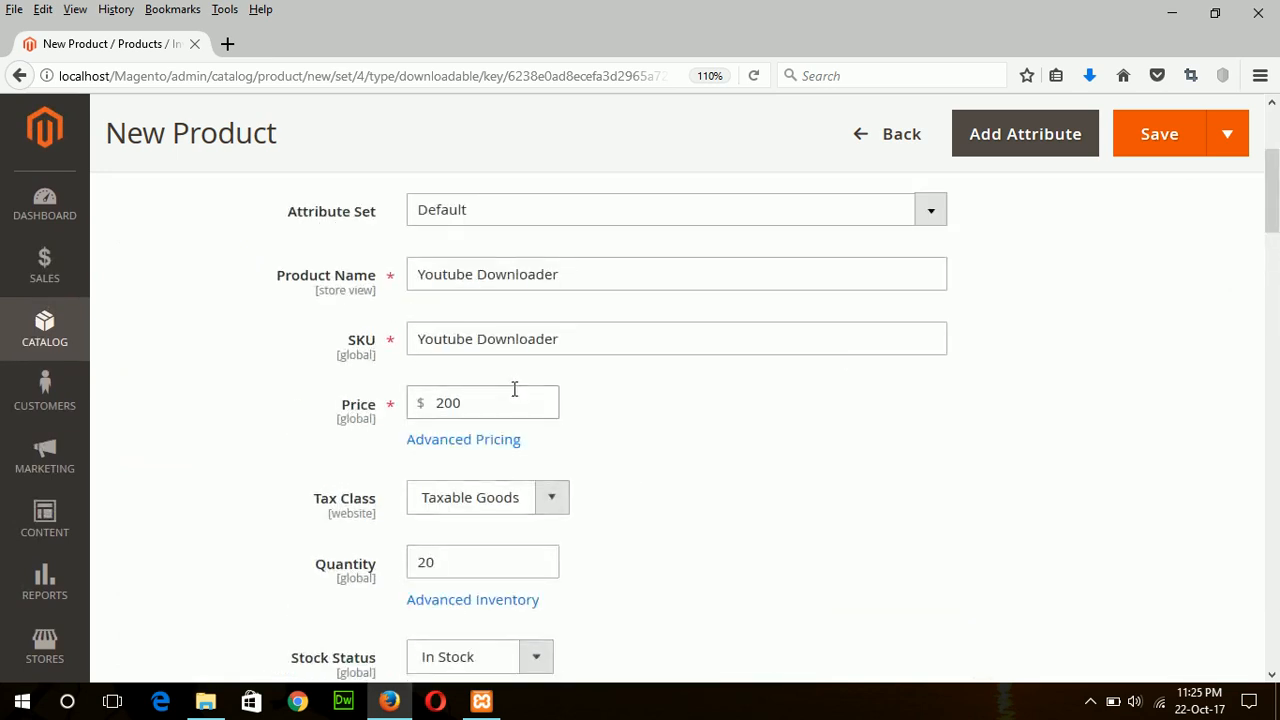
scroll(down, 3)
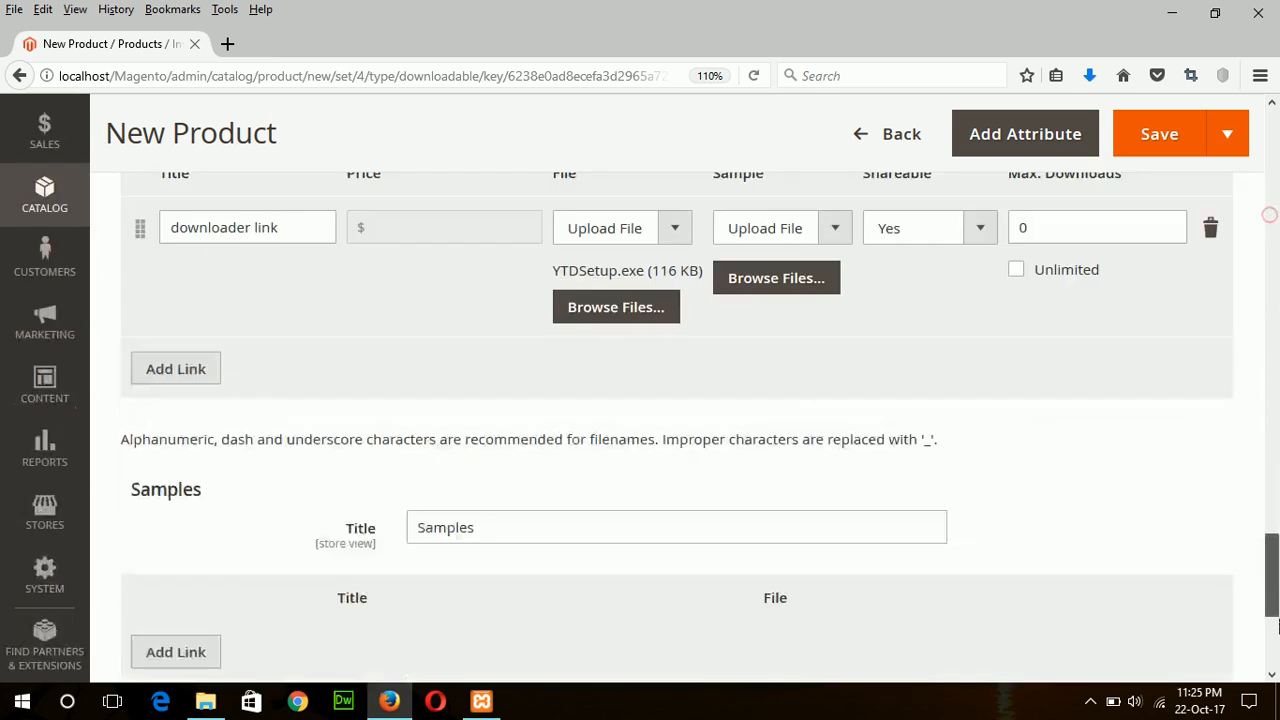
scroll(up, 3)
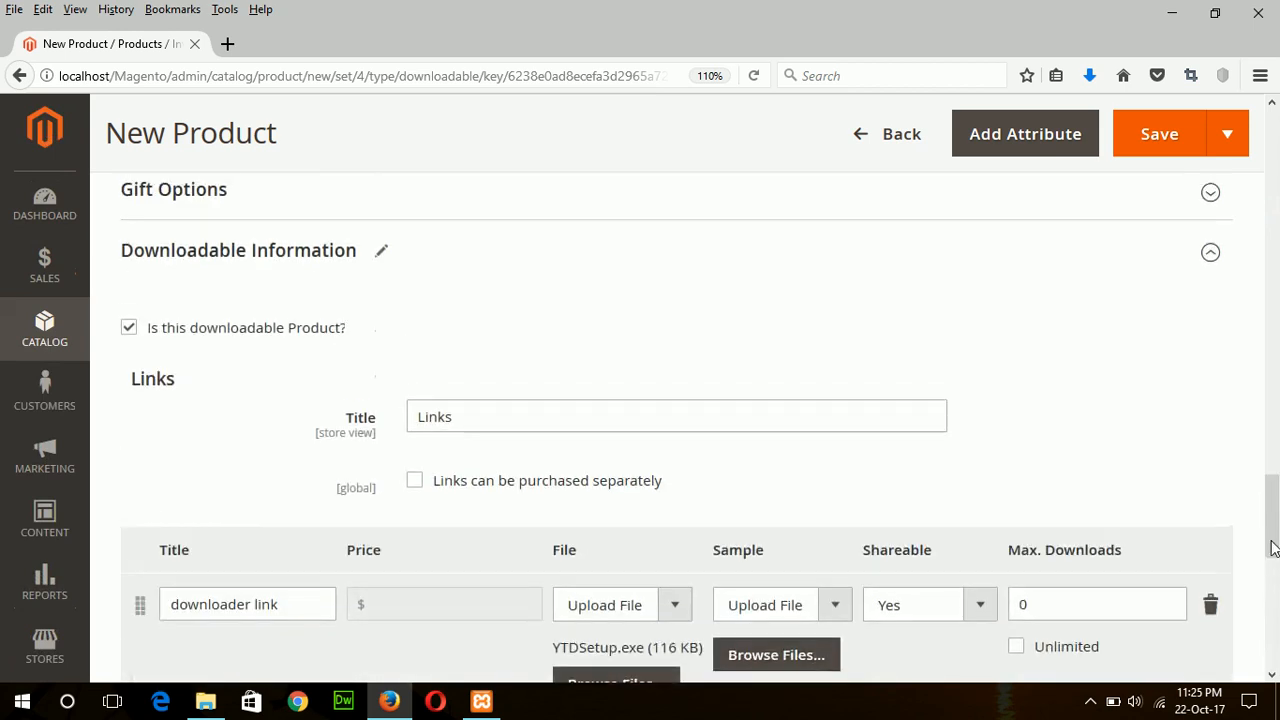
mouse_move(945, 567)
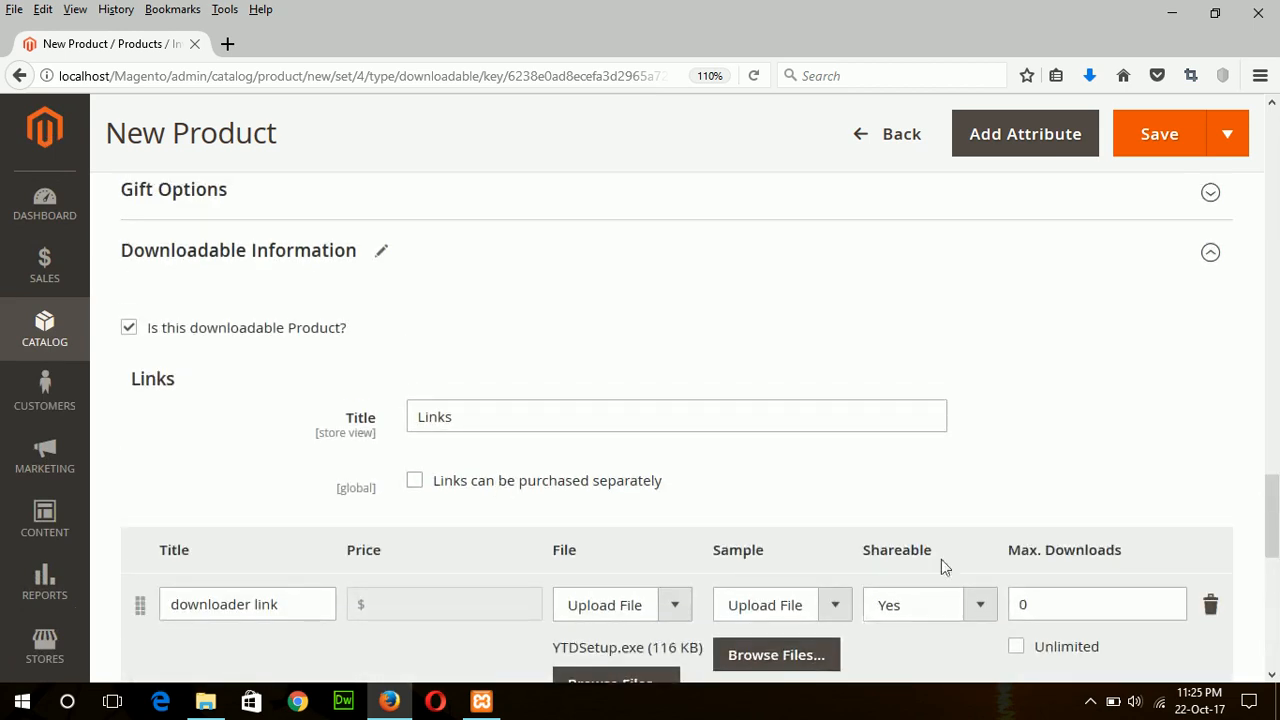
scroll(down, 3)
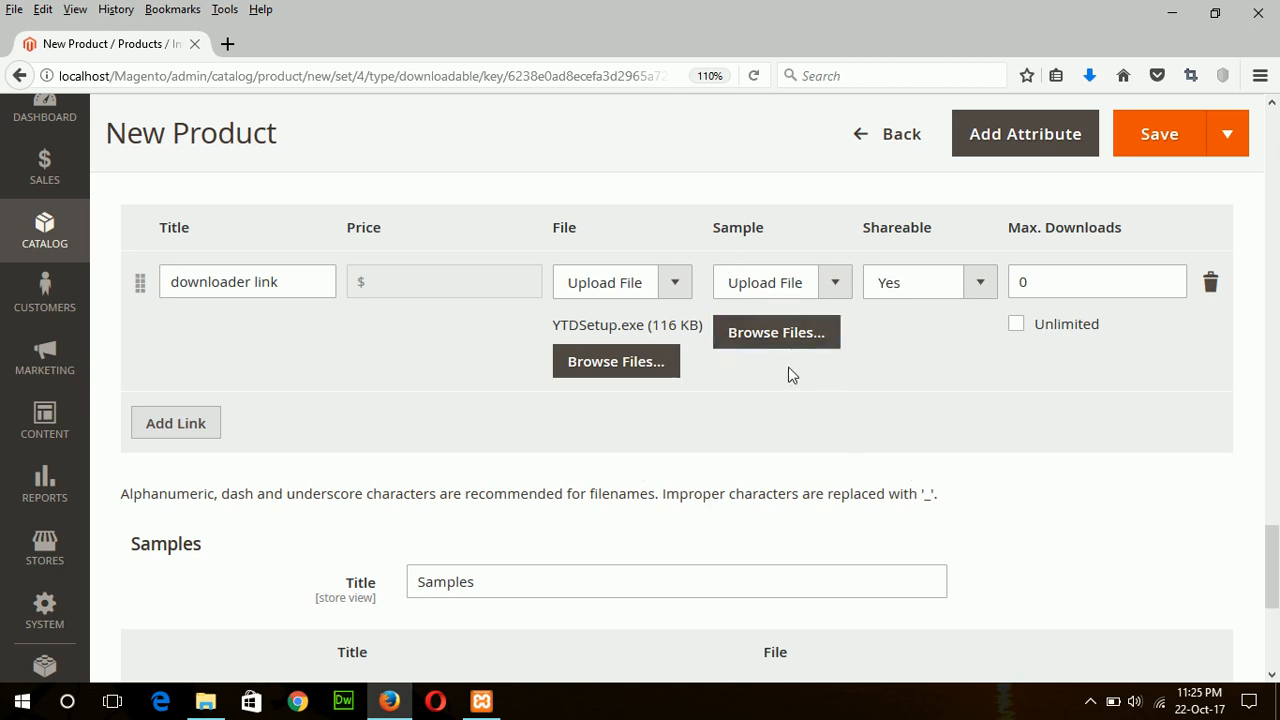
mouse_move(893, 407)
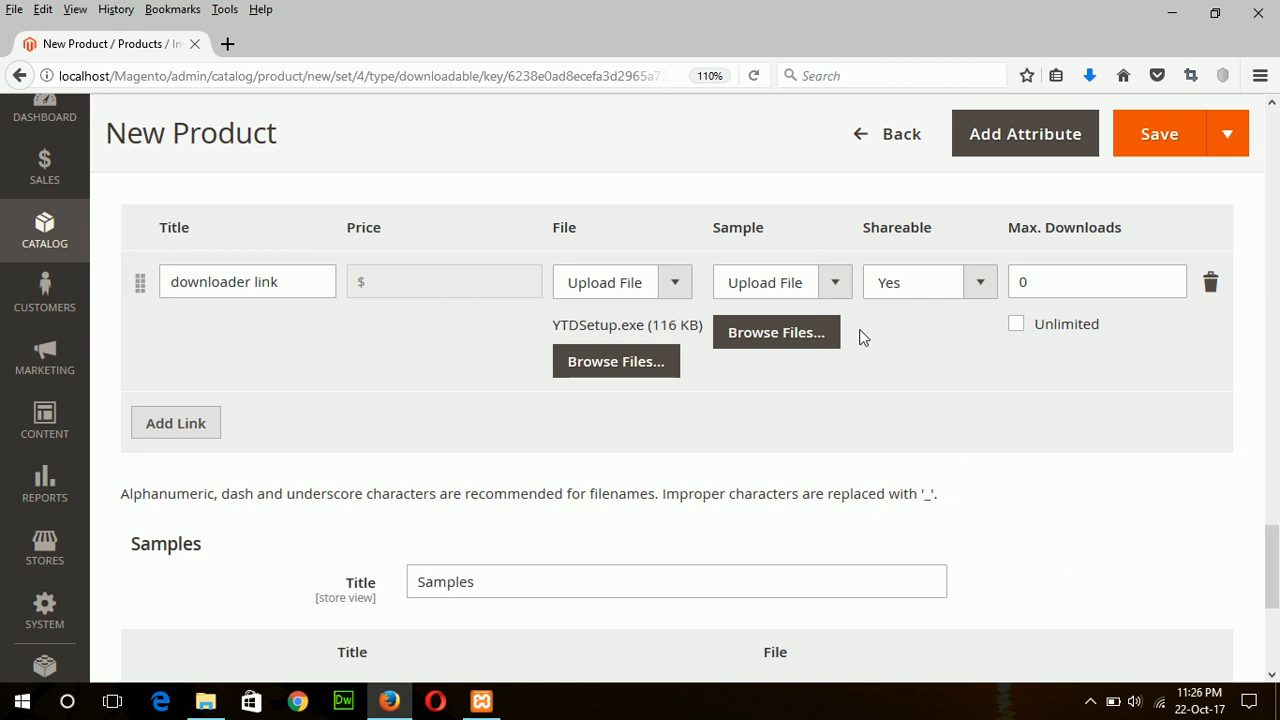
mouse_move(1138, 252)
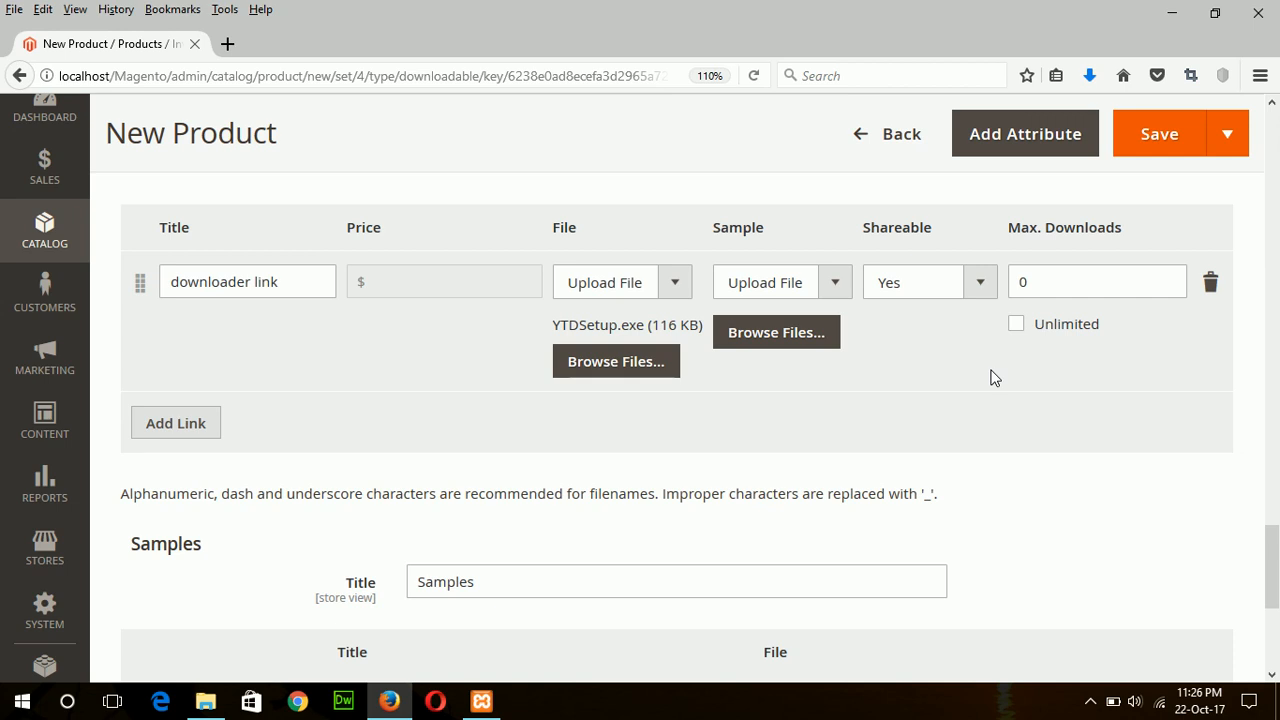
Change the link's Max. Downloads from 0 to 10, then scroll toward Samples
click(1097, 281)
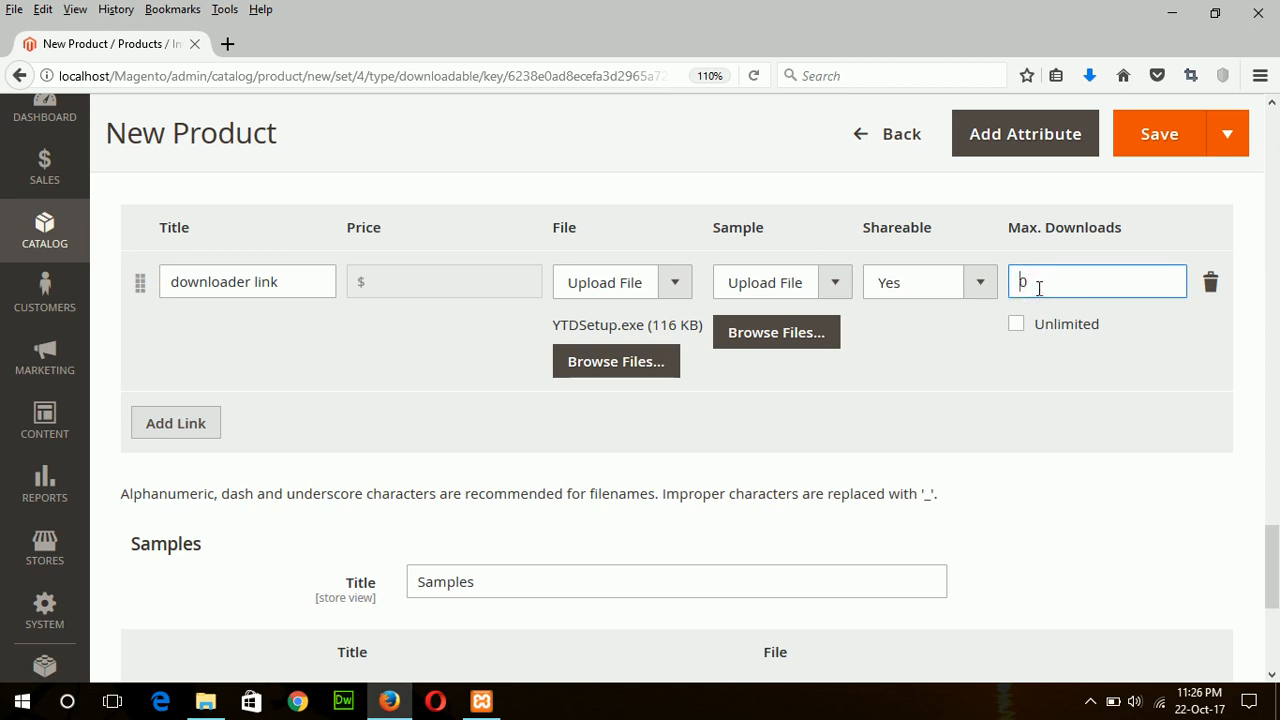
text(0)
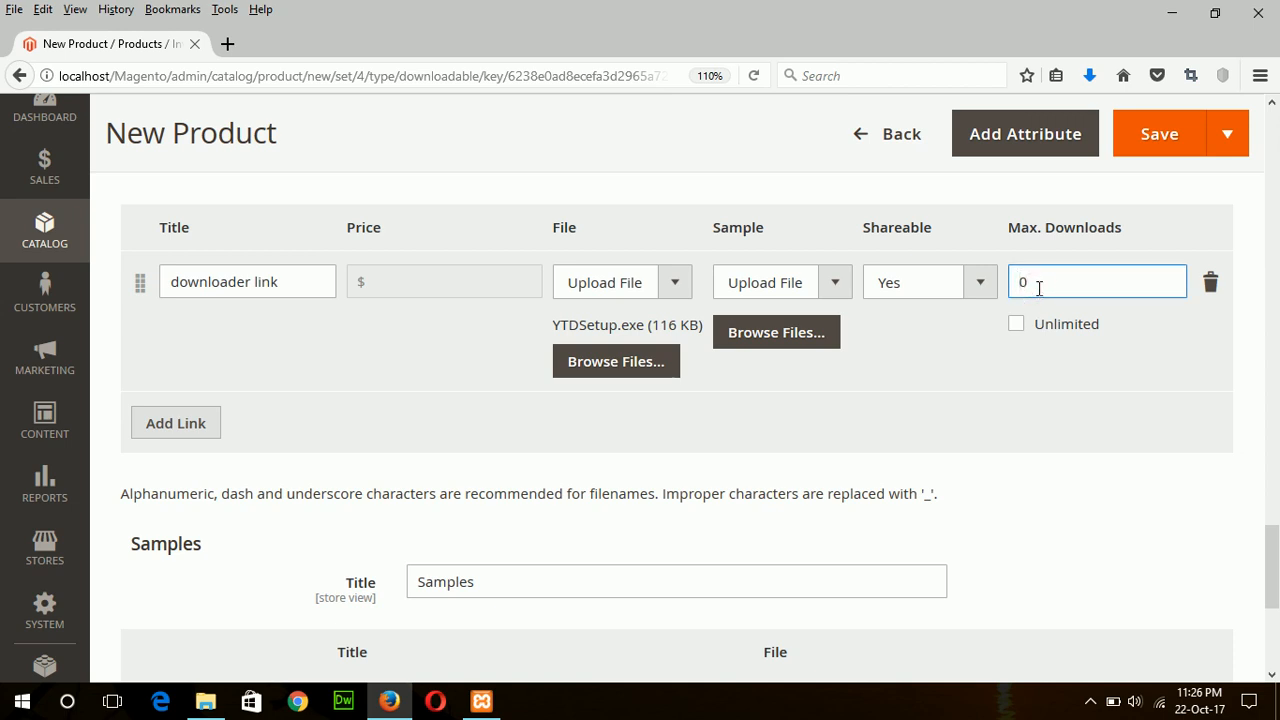
text(10)
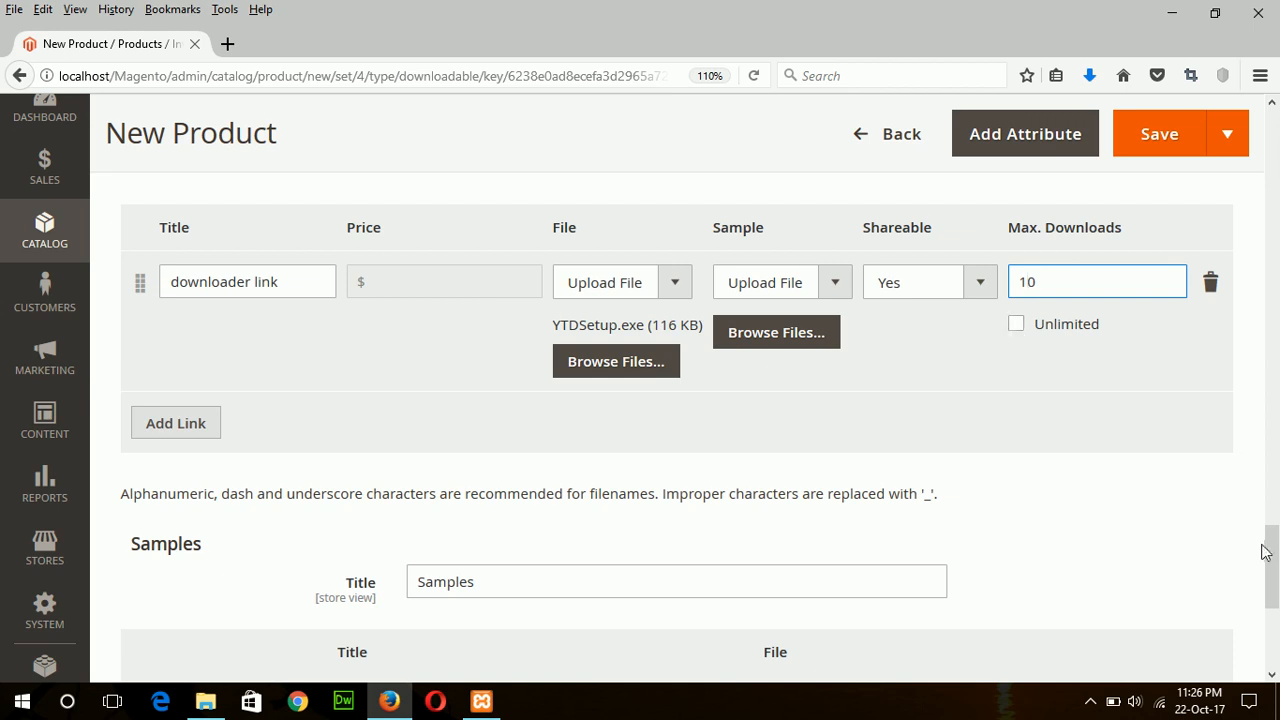
scroll(down, 3)
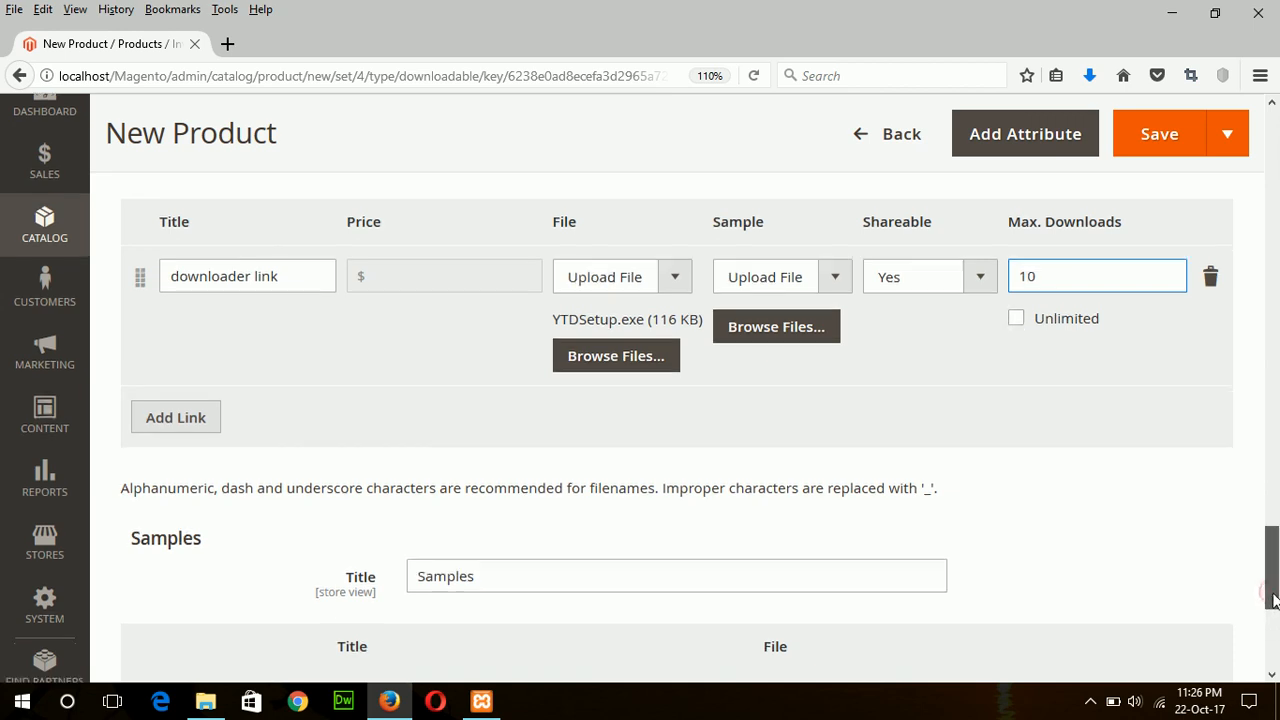
scroll(down, 3)
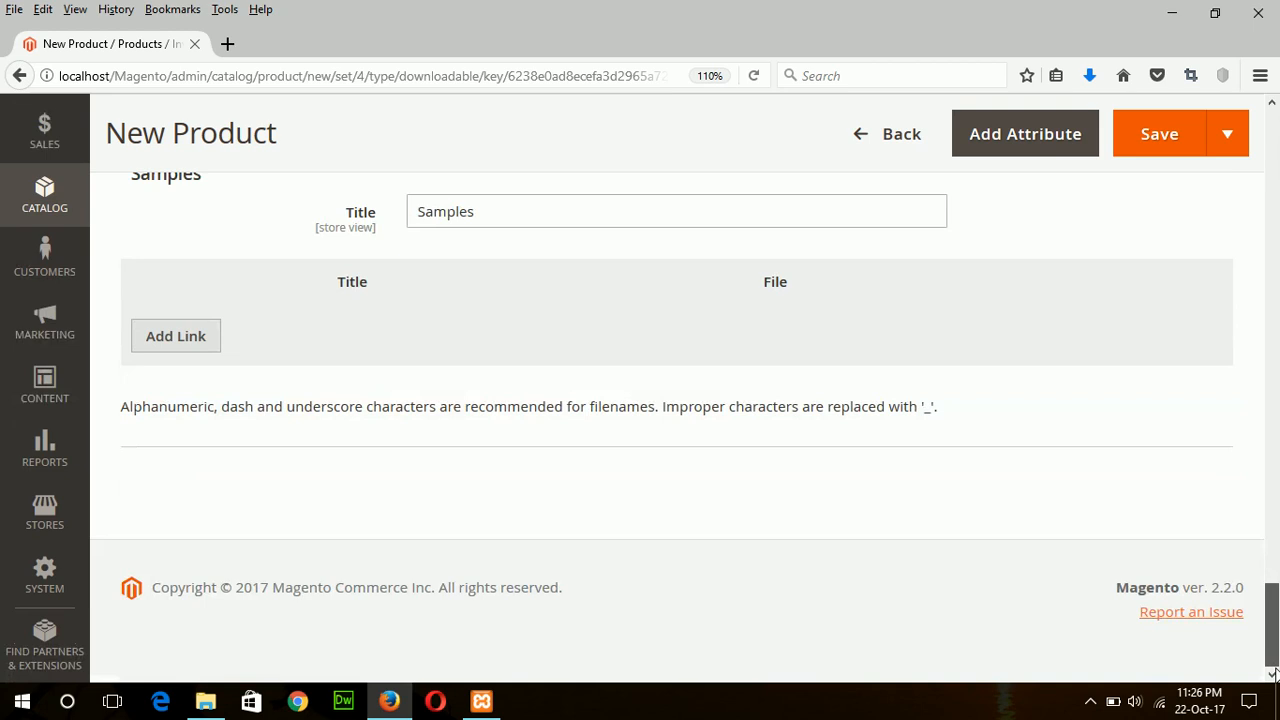
Save & Close the Youtube Downloader product, reaching the 11-record products grid
click(1228, 133)
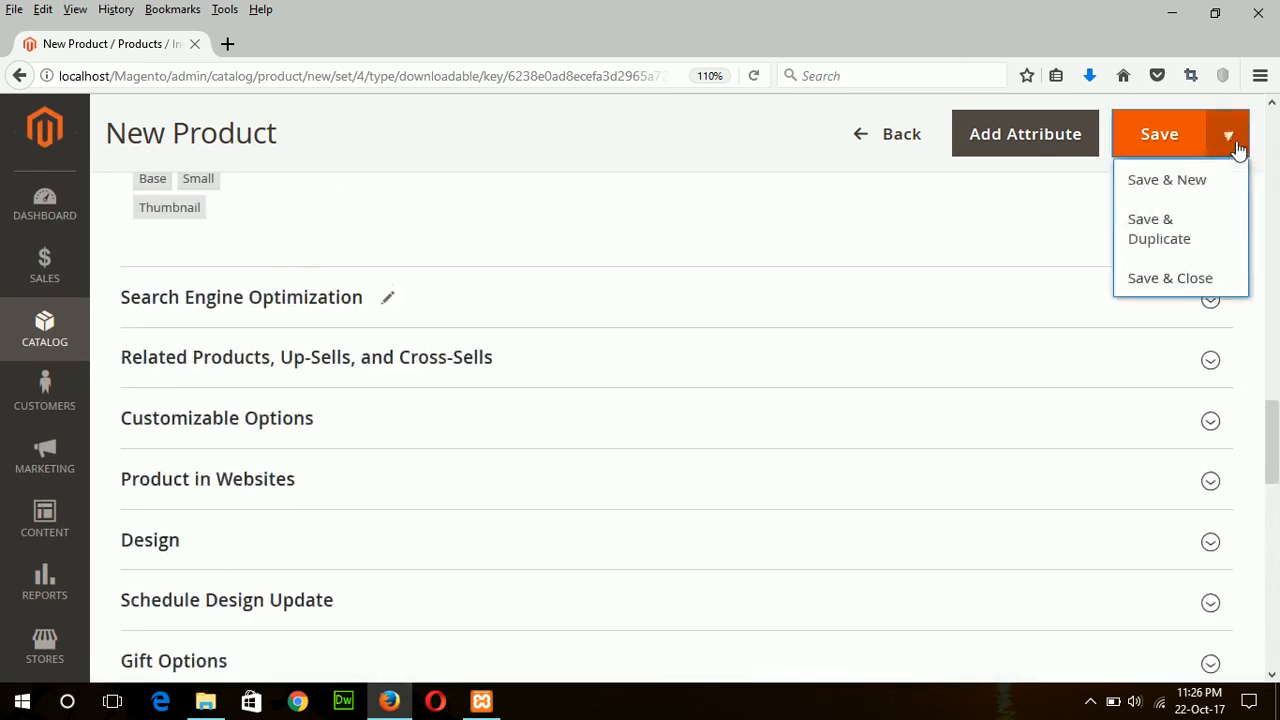
click(1170, 278)
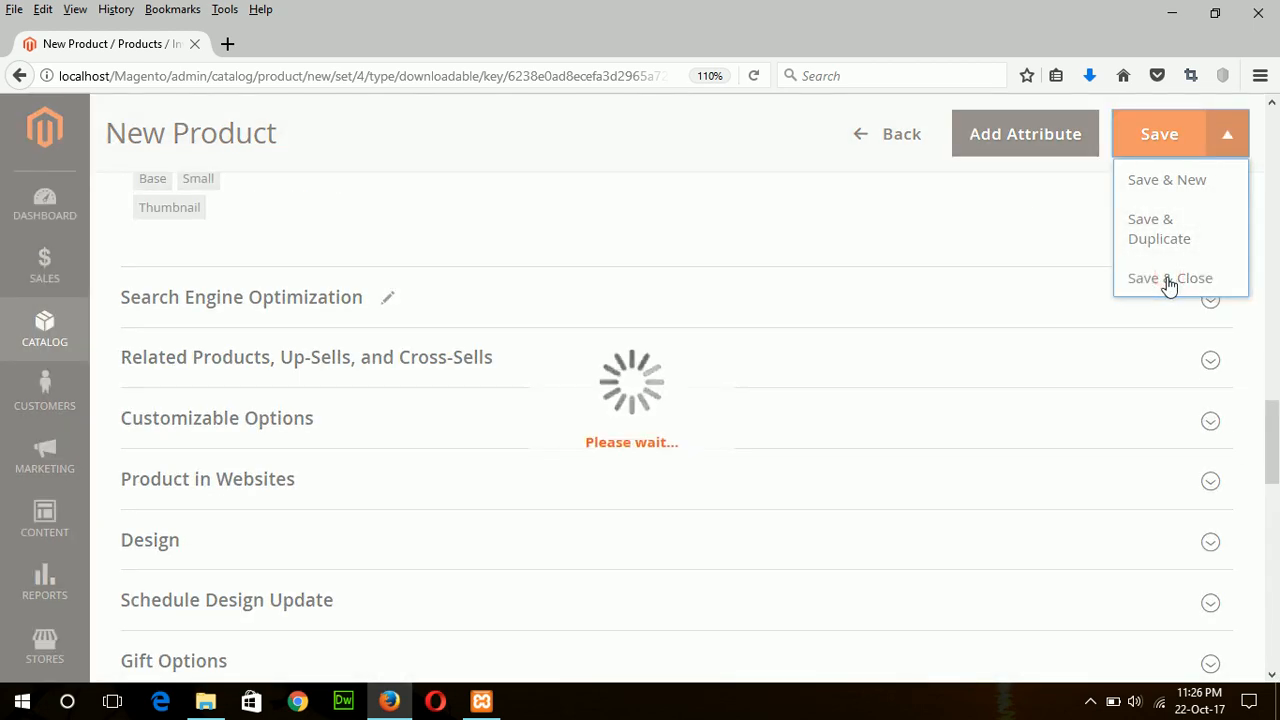
click(1169, 278)
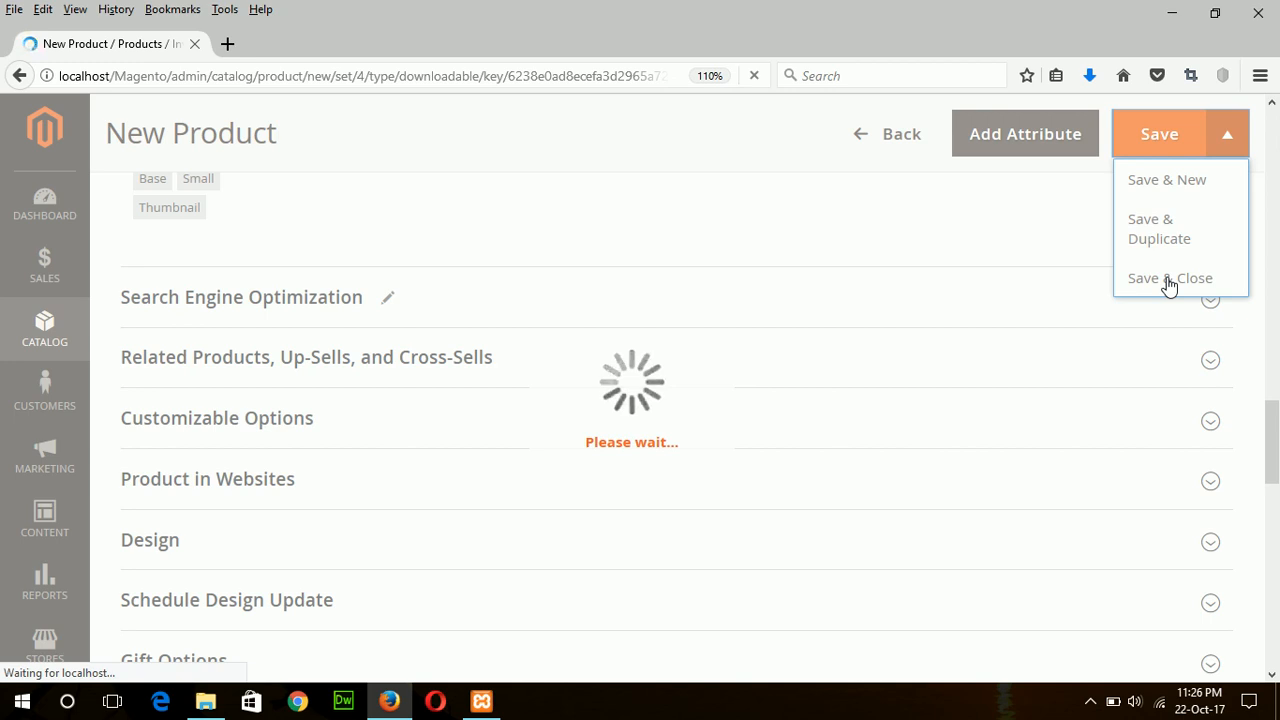
click(1169, 278)
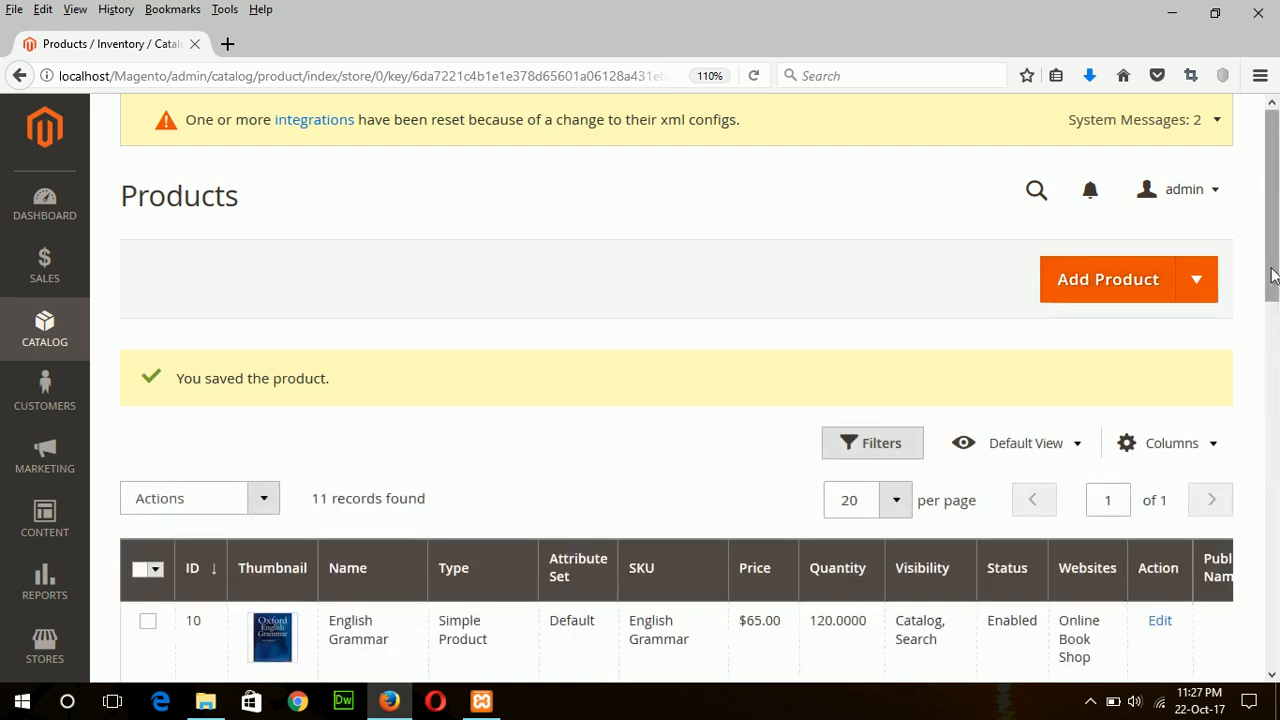
Choose Customer View from the admin account menu to open the storefront in a new tab
scroll(down, 3)
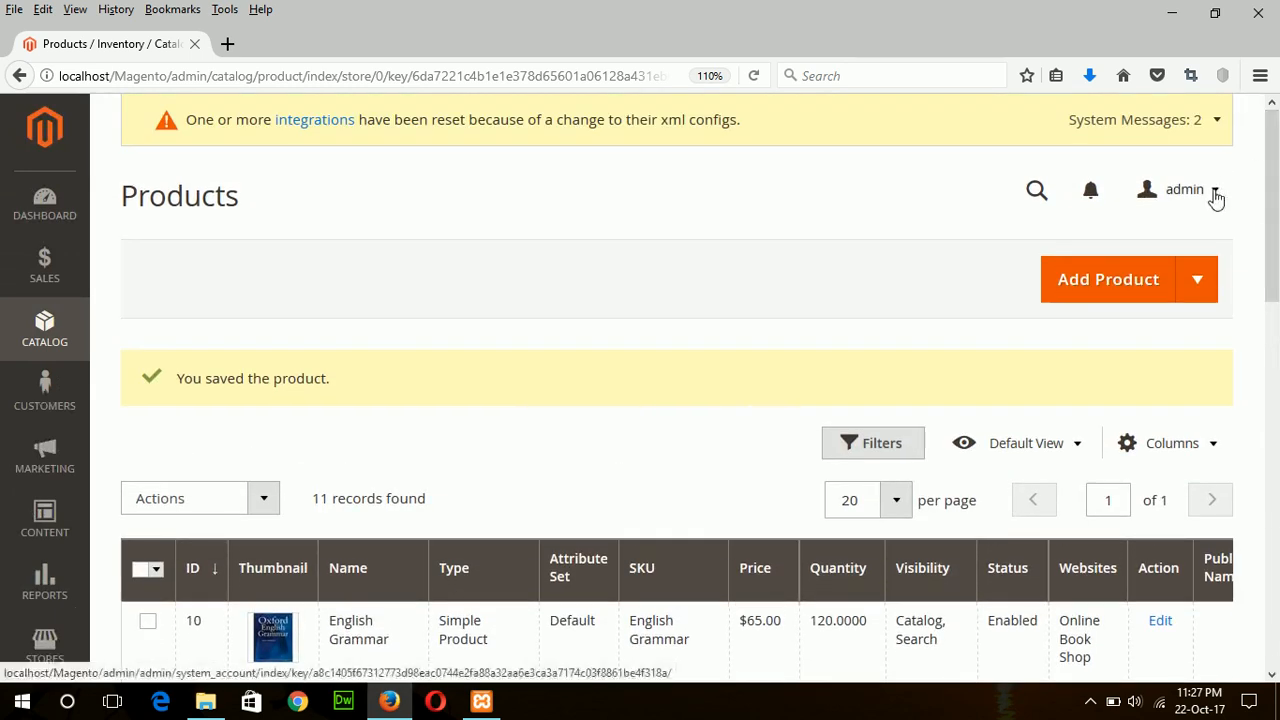
click(1184, 189)
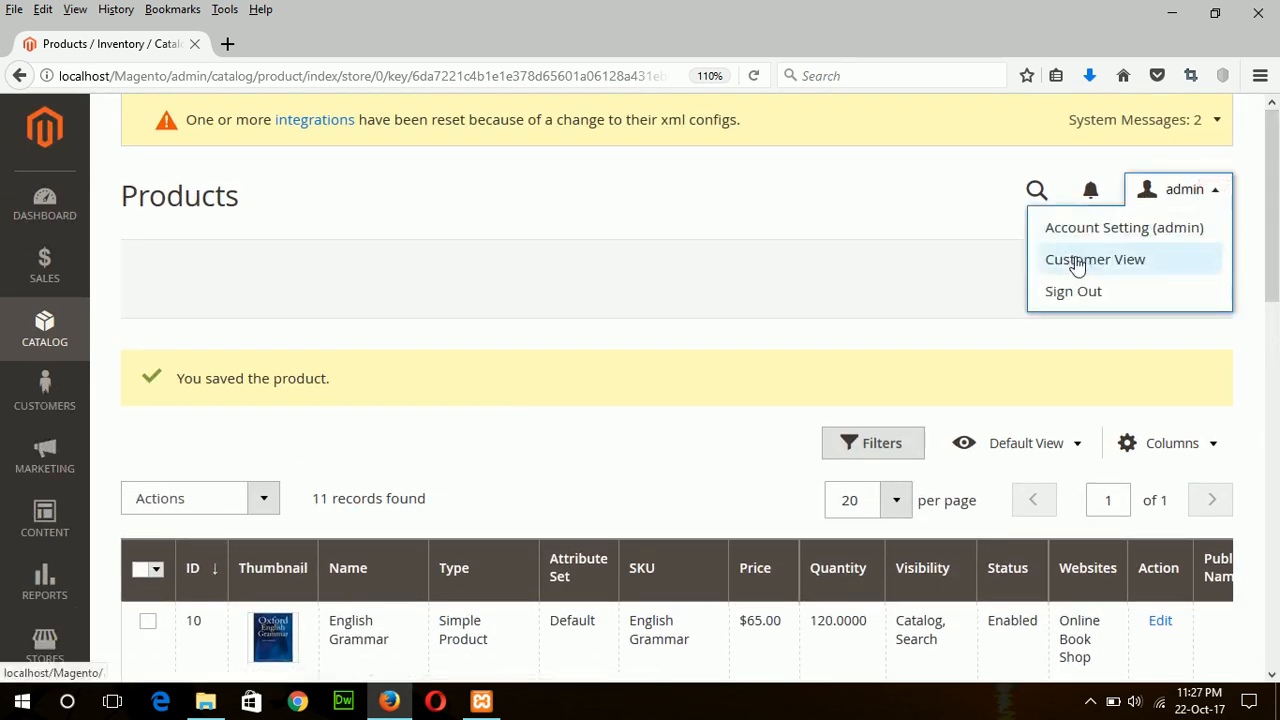
click(1095, 259)
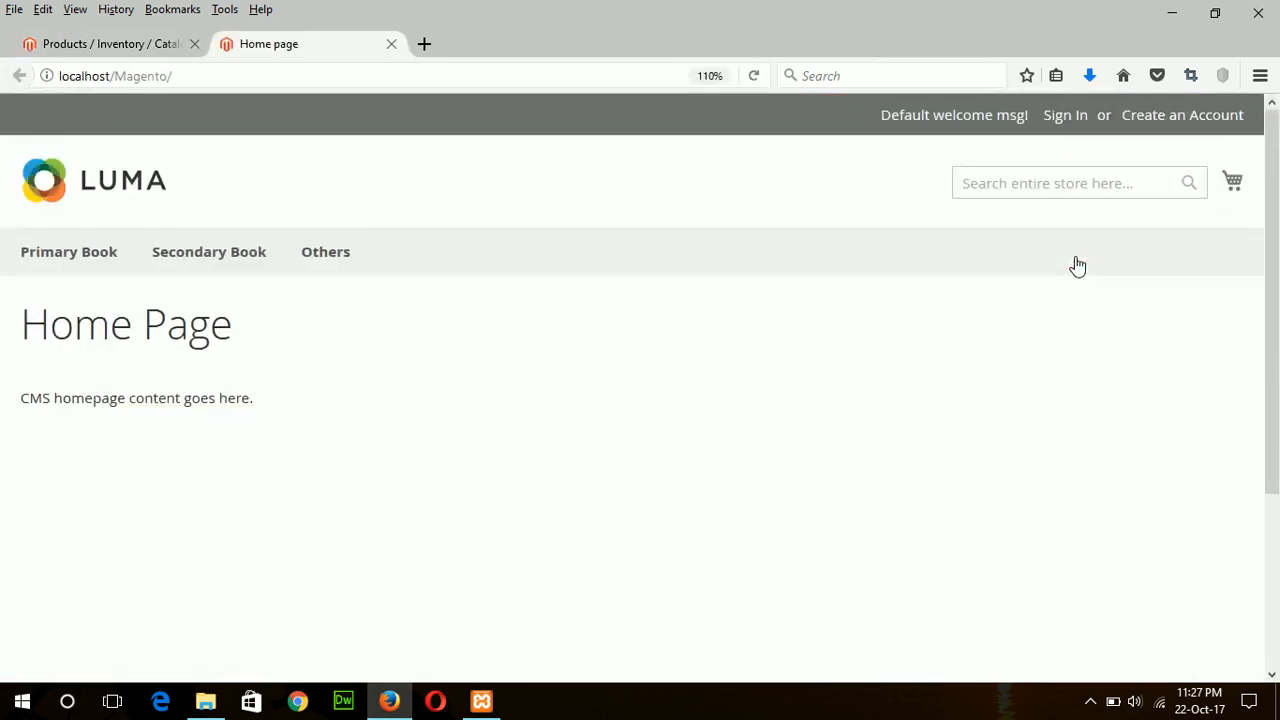
mouse_move(325, 251)
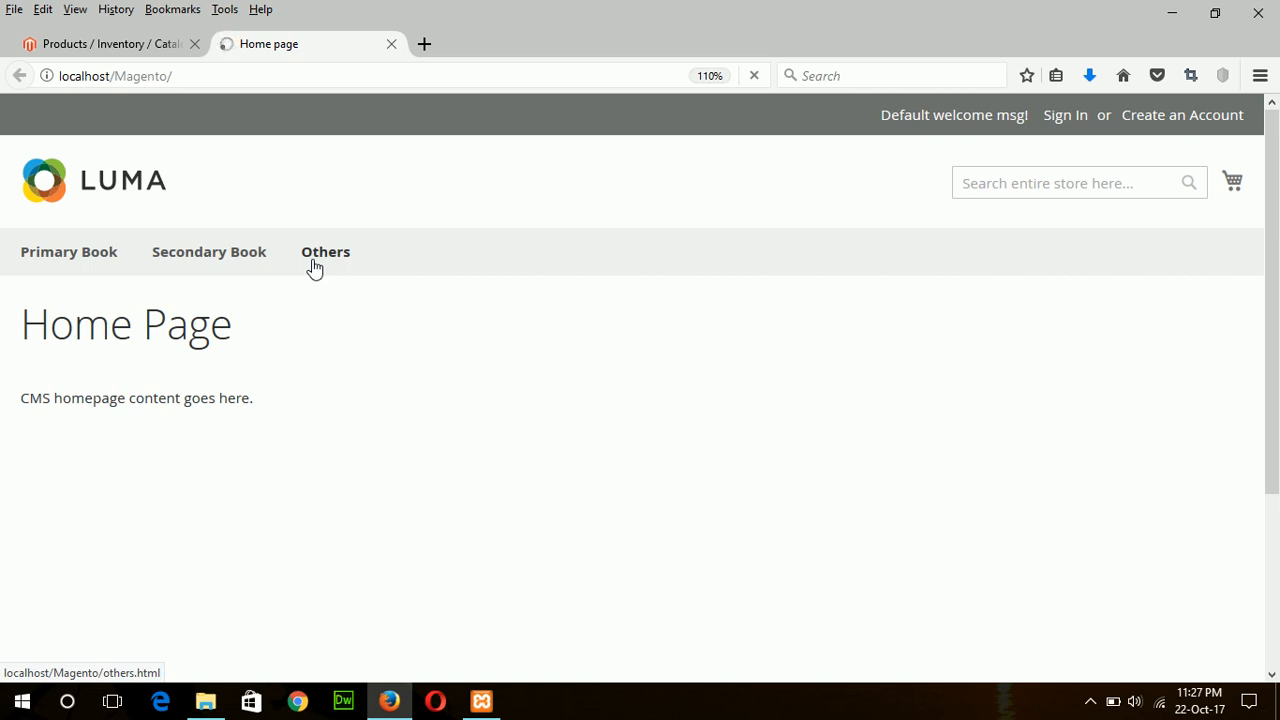
Browse the Luma Others category and open the Youtube Downloader product page ($200.00, in stock)
click(325, 251)
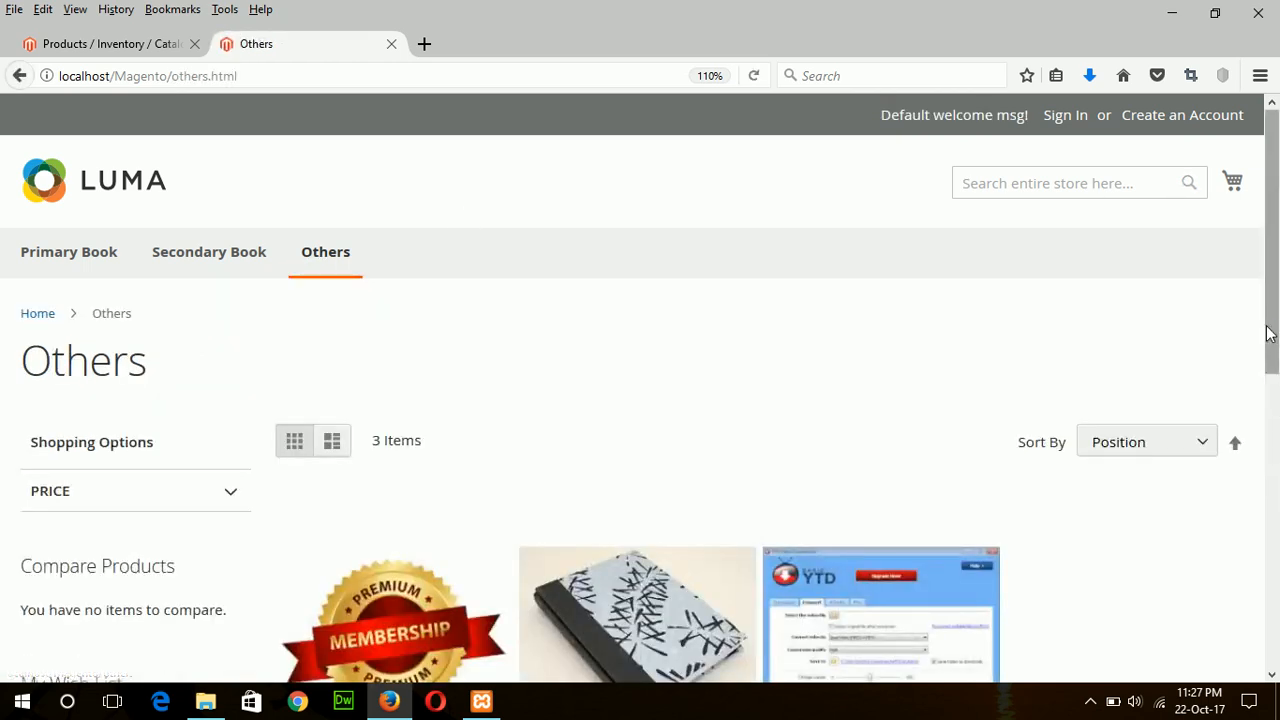
scroll(down, 3)
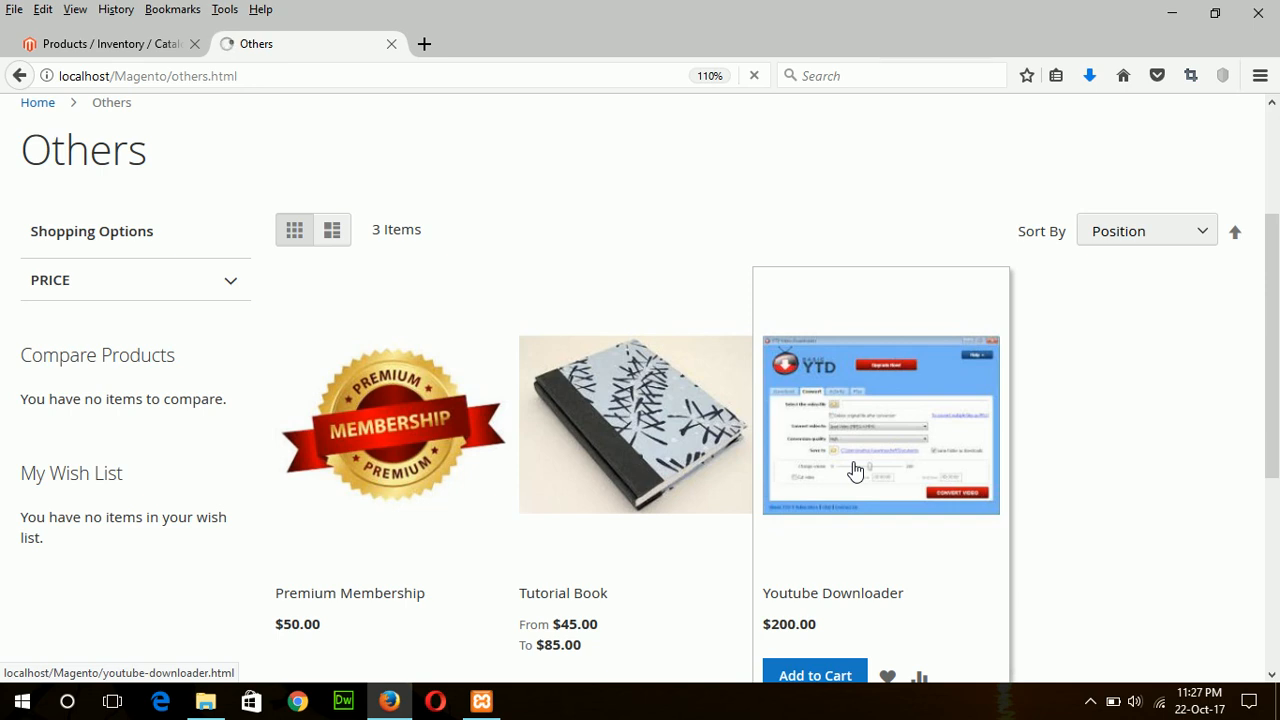
click(880, 423)
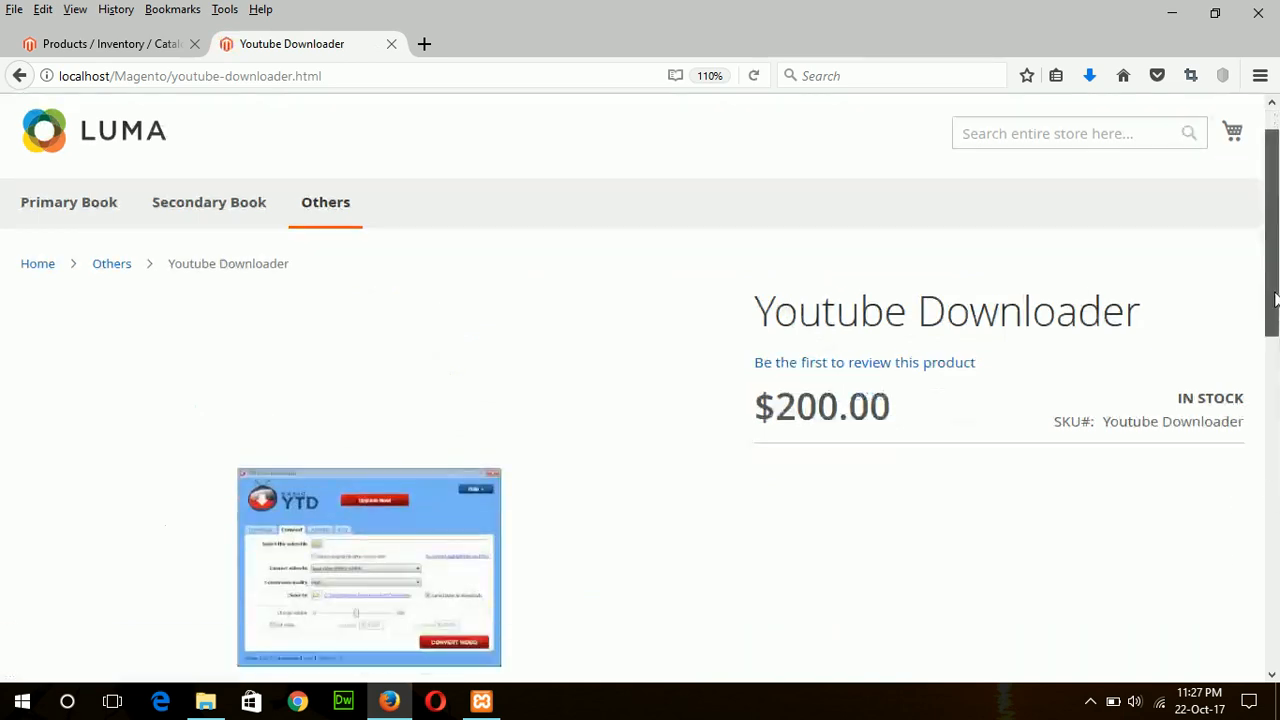
scroll(down, 3)
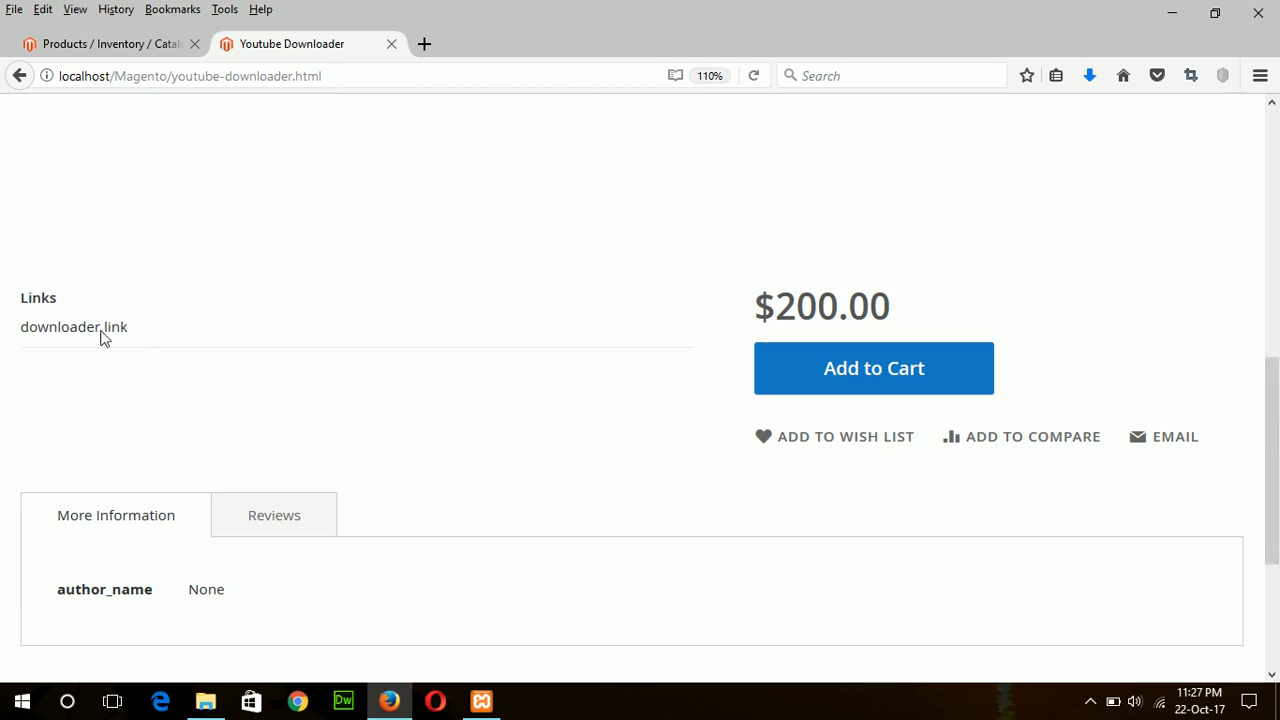
mouse_move(1150, 428)
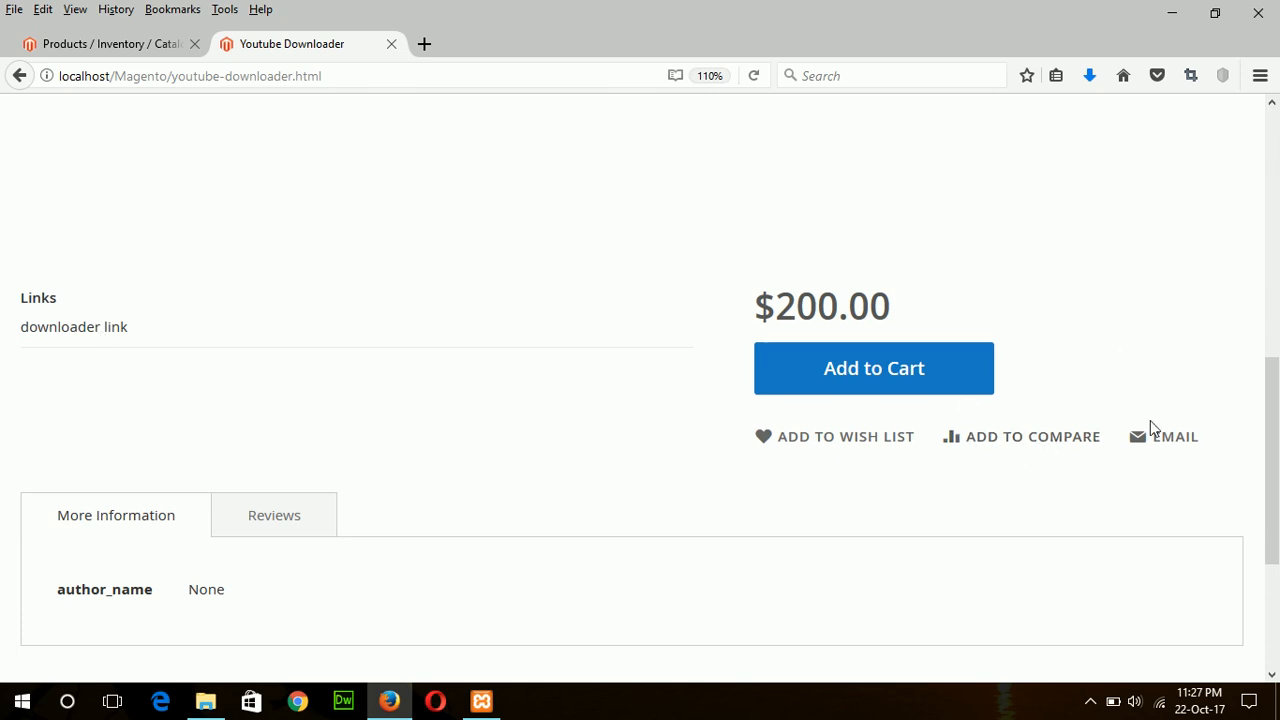
scroll(up, 3)
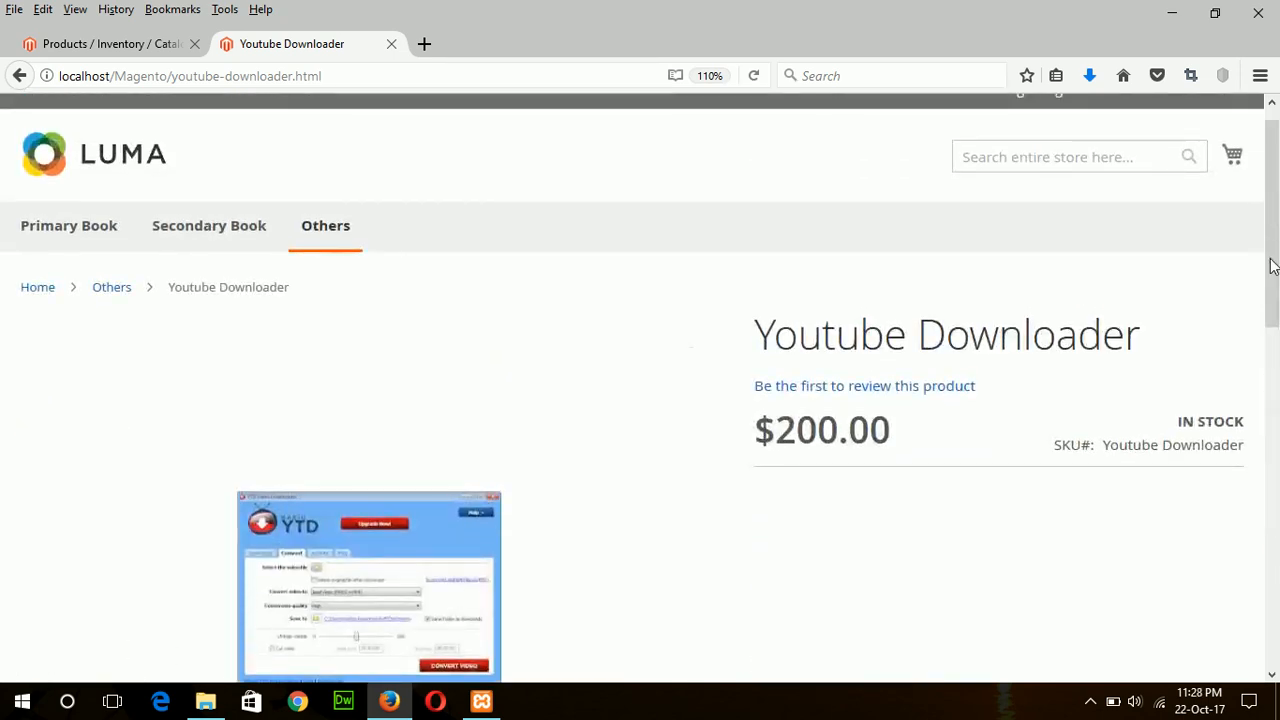